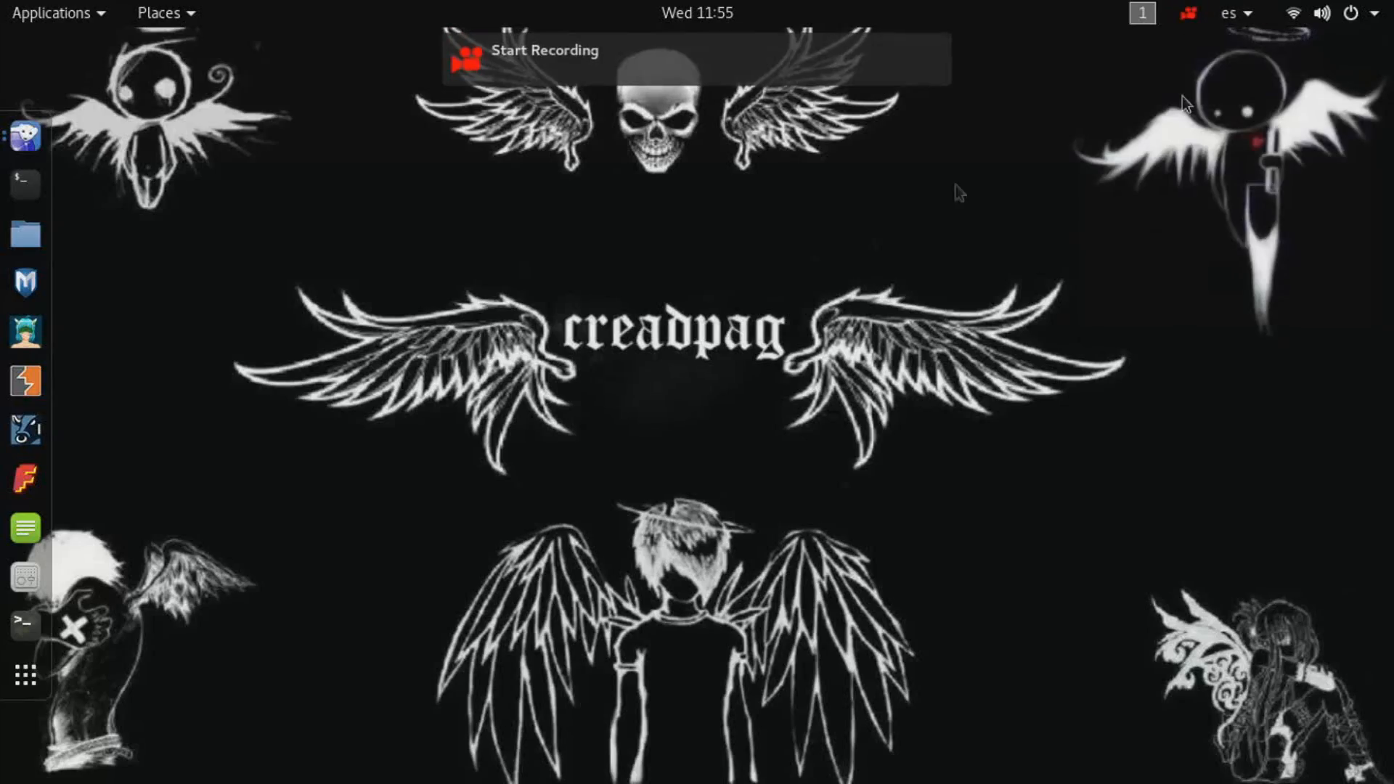
# - Bring up Iceweasel on the NETCAT basic commands article and scroll through its commands
pyautogui.click(524, 51)
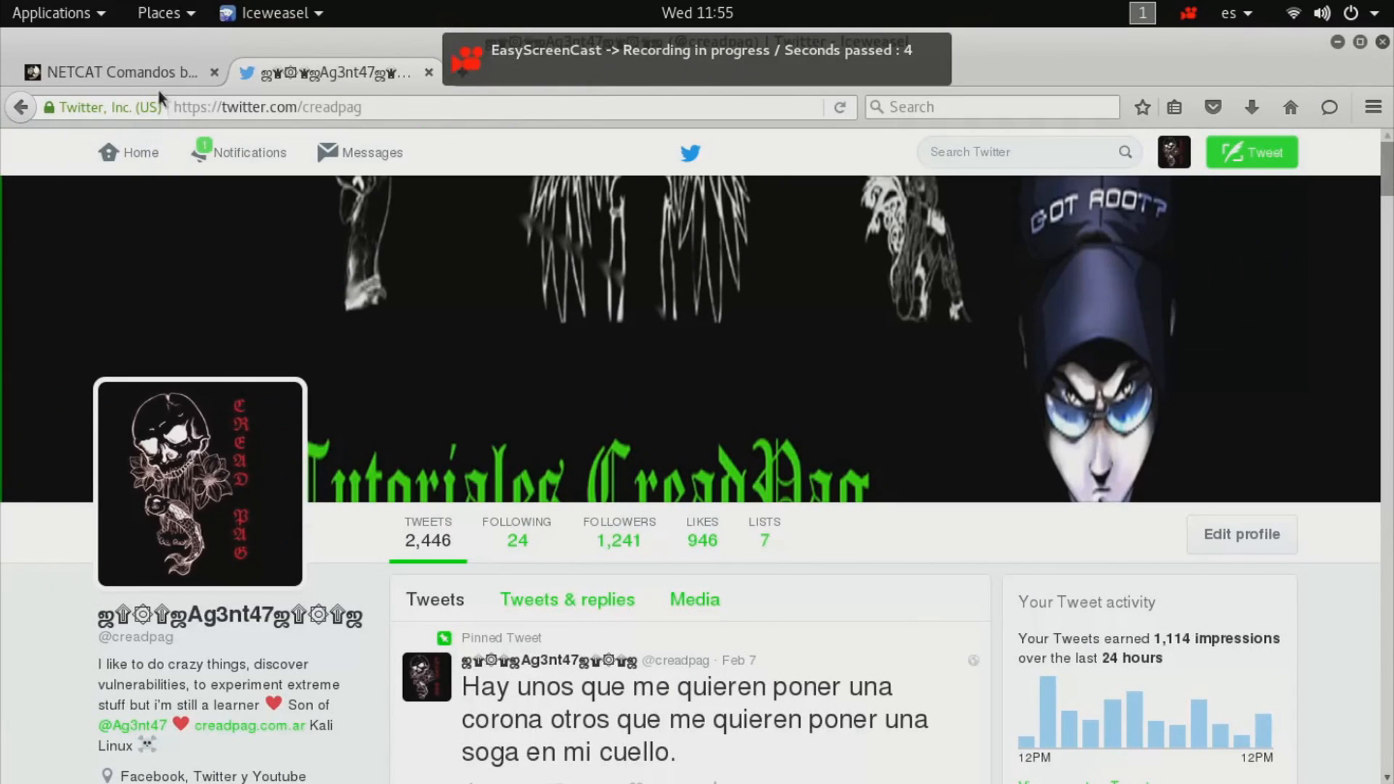
pyautogui.click(117, 72)
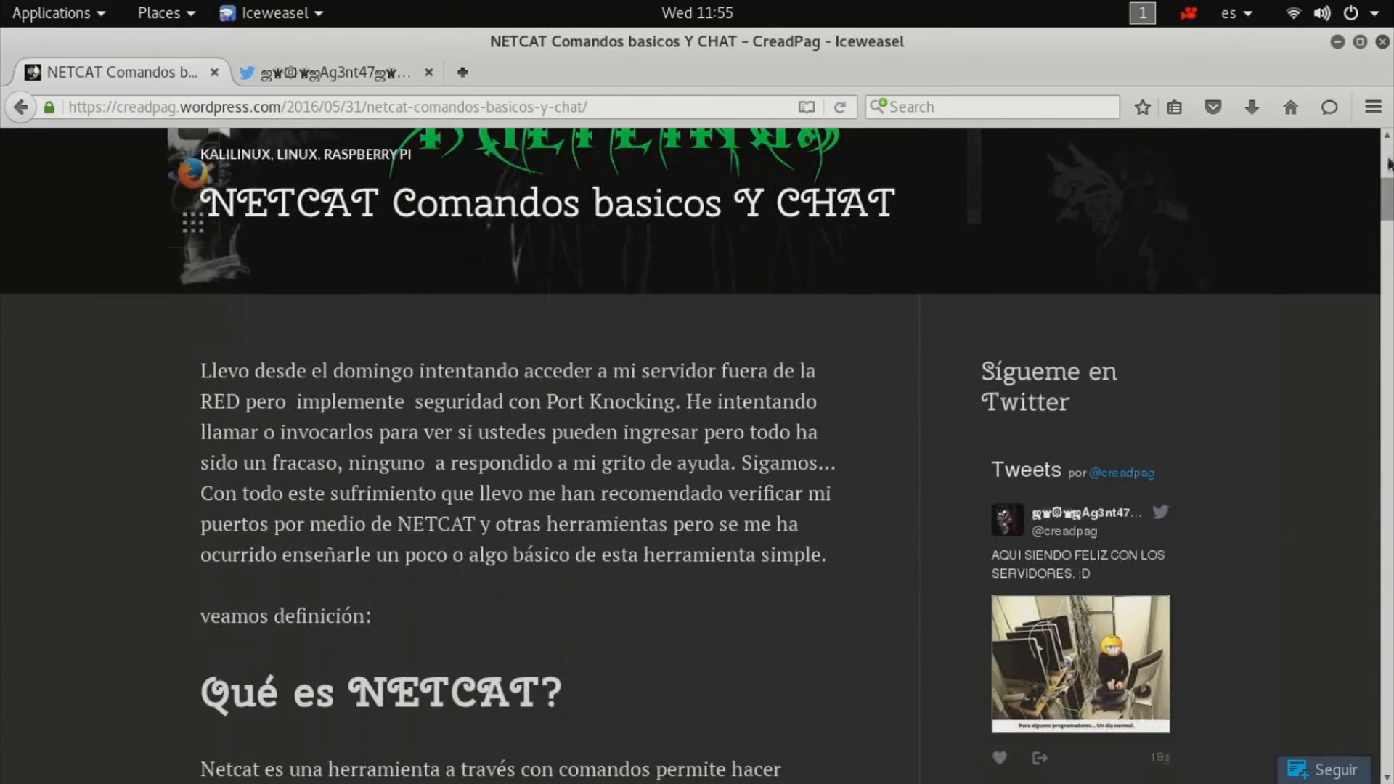
pyautogui.scroll(-3)
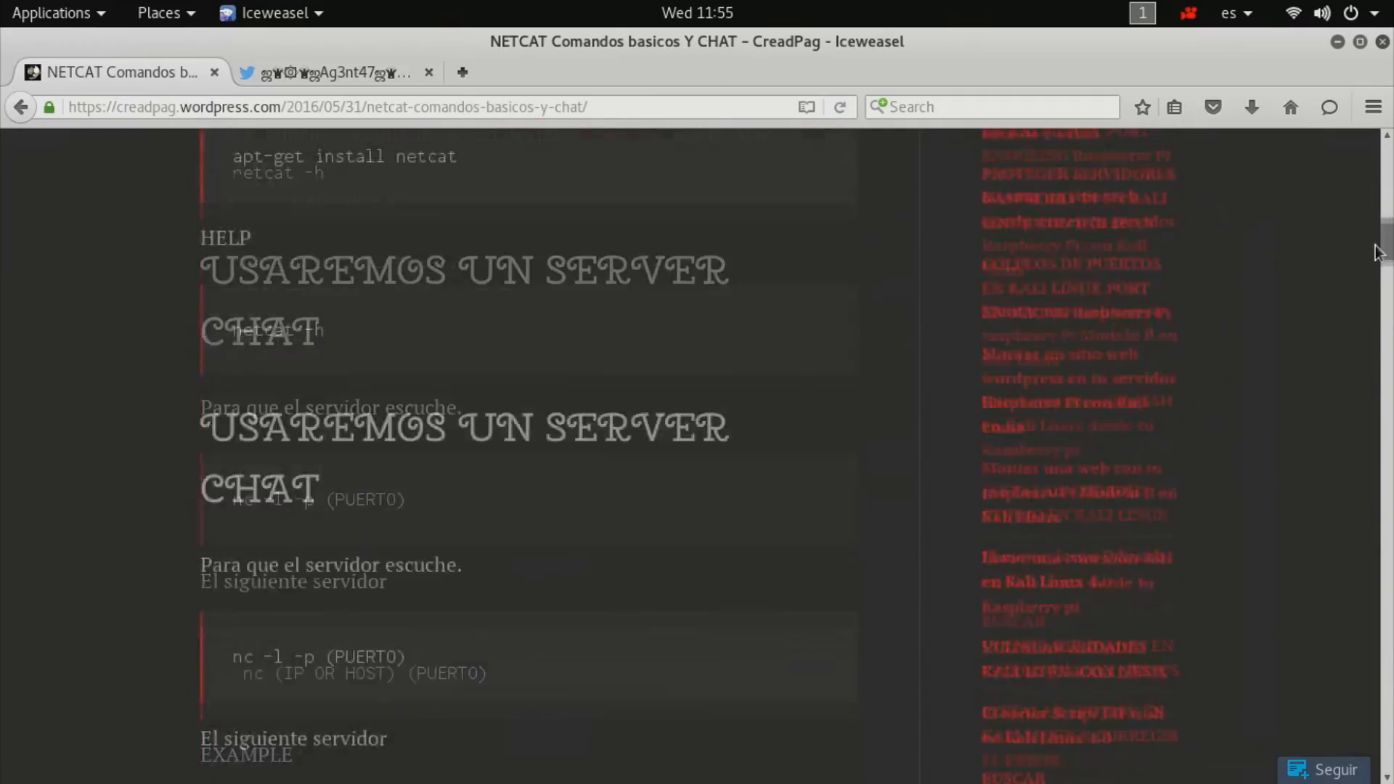
pyautogui.scroll(3)
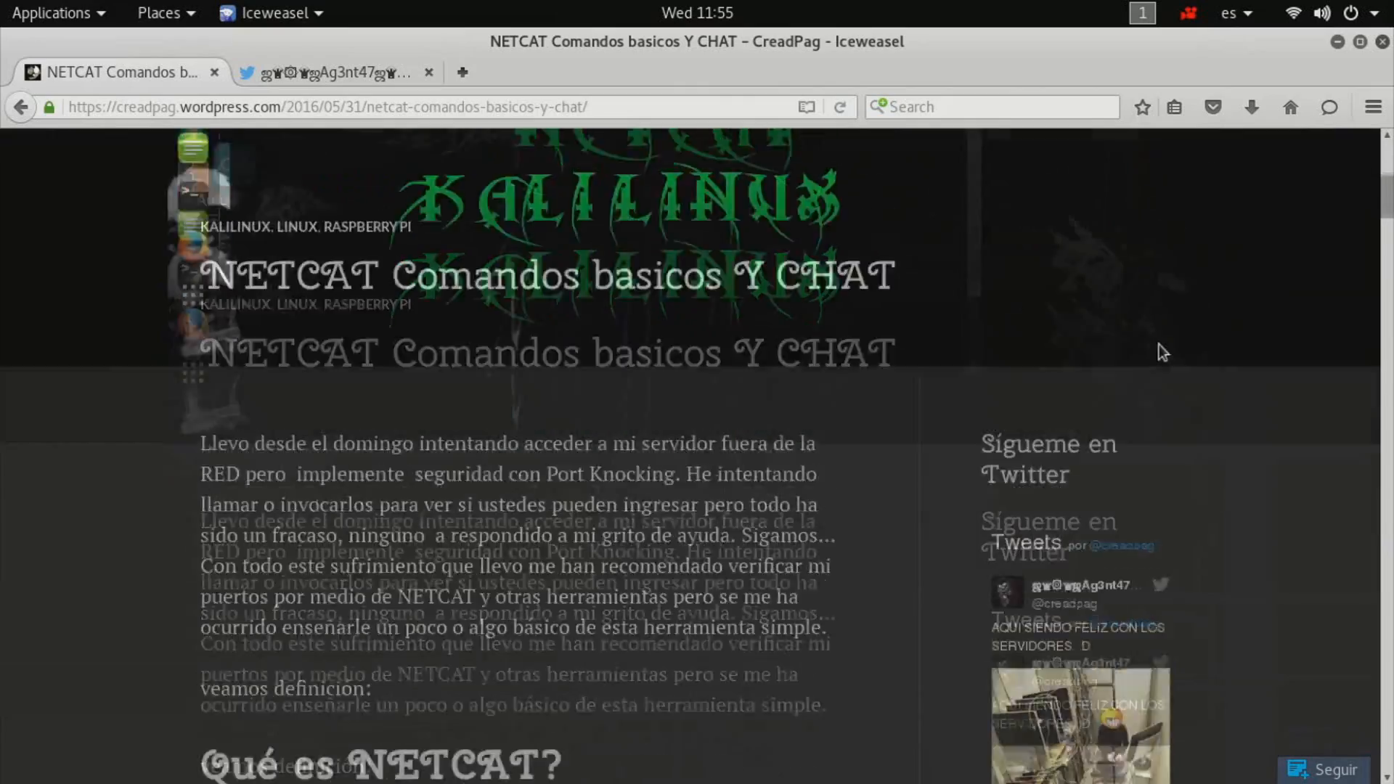
pyautogui.scroll(-3)
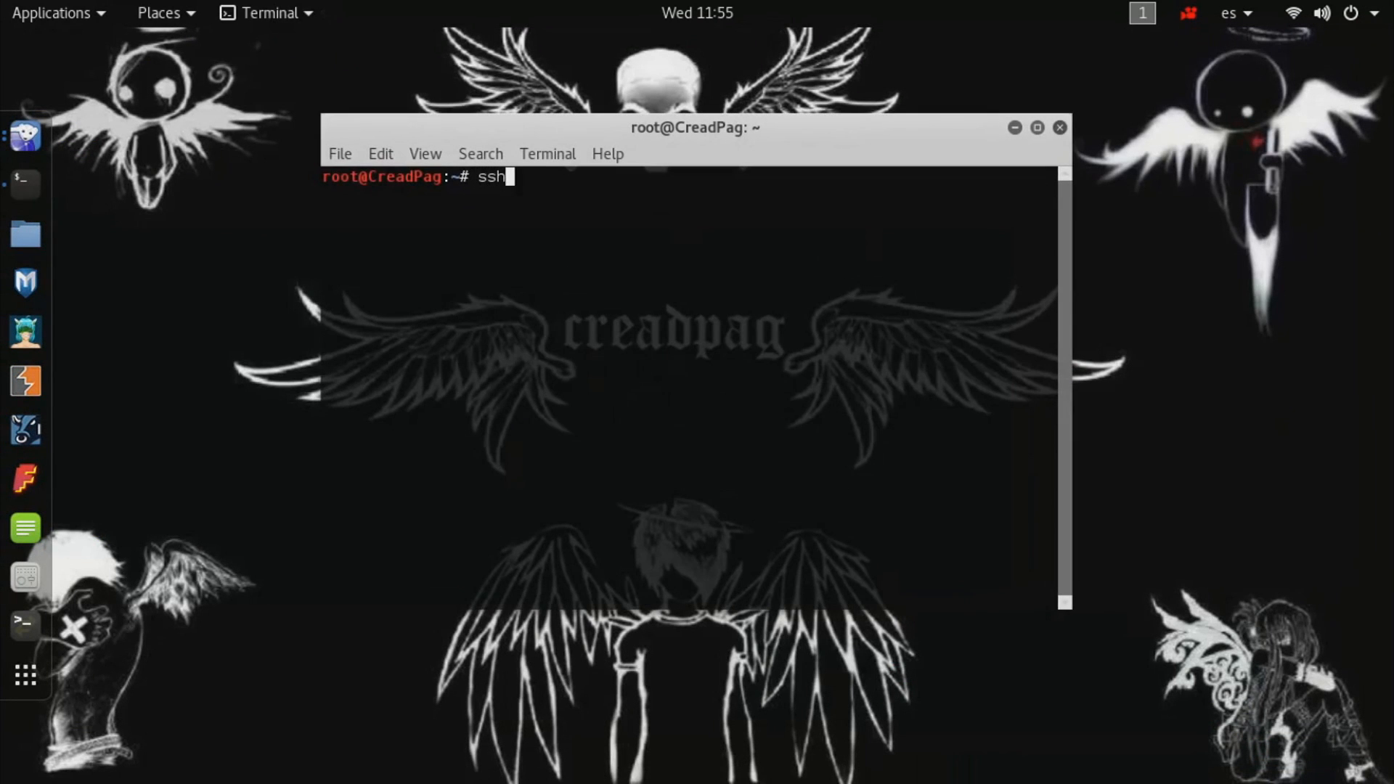
# - Log in to creadpag.com.ar over SSH, accepting the host key and entering the password
pyautogui.write('creadpag.com.ar')
pyautogui.write('yes')
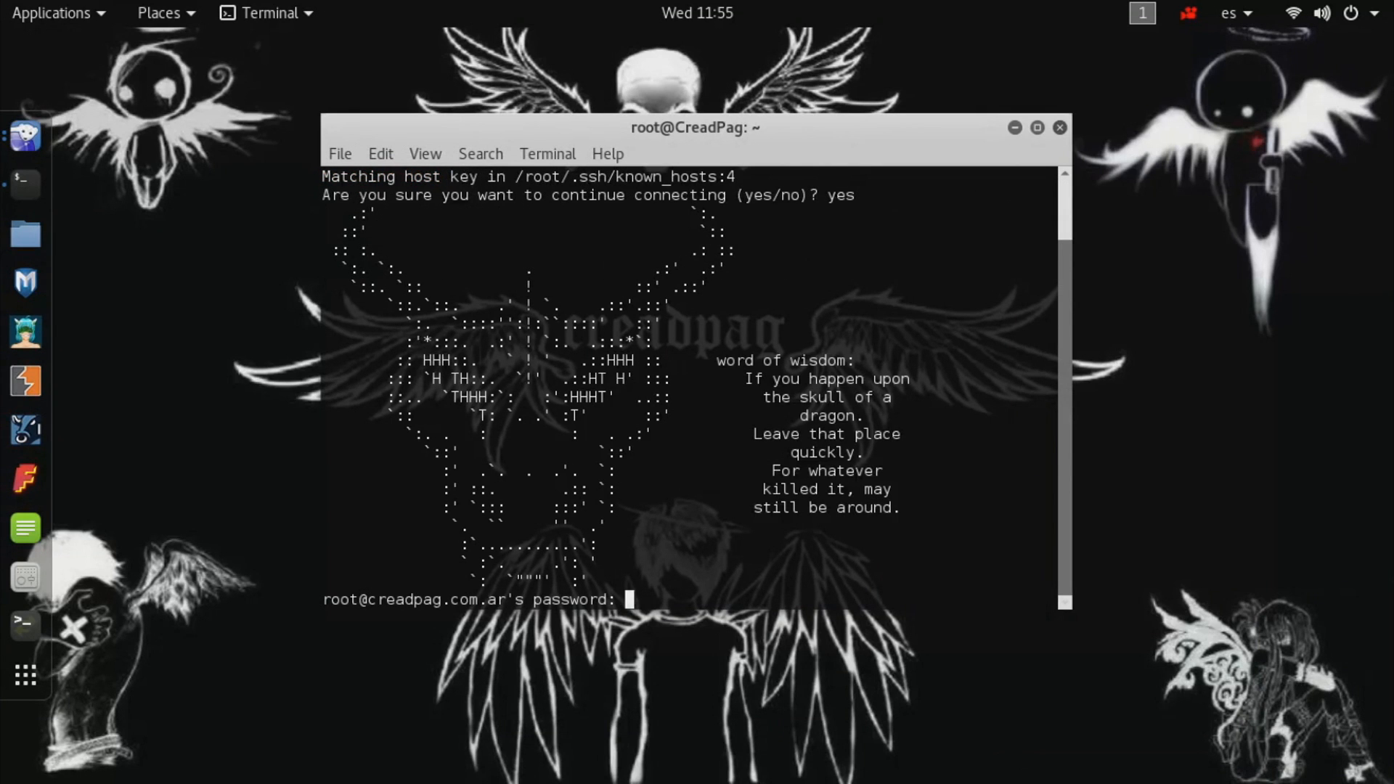
pyautogui.press('Return')
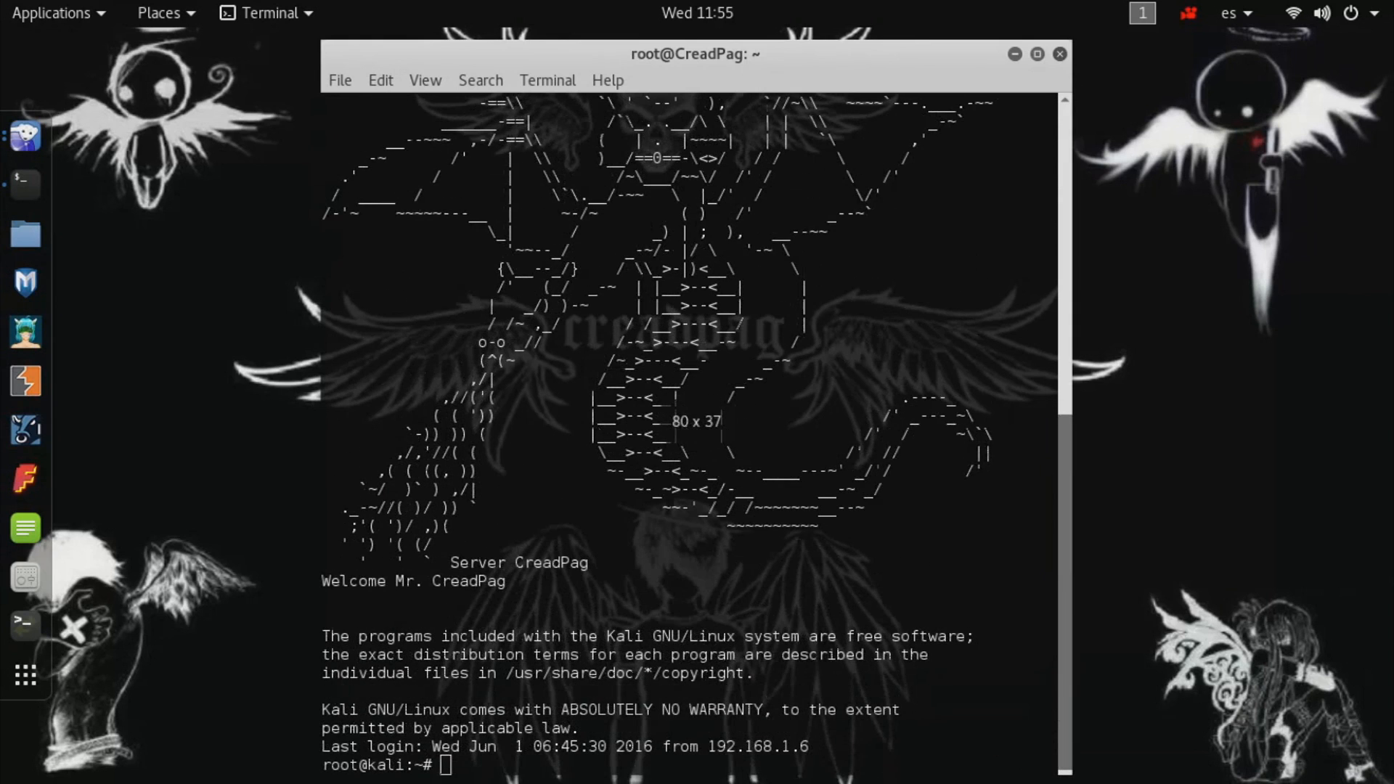
# - Clear the screen and run apt-get install netcat on the remote server
pyautogui.write('cl')
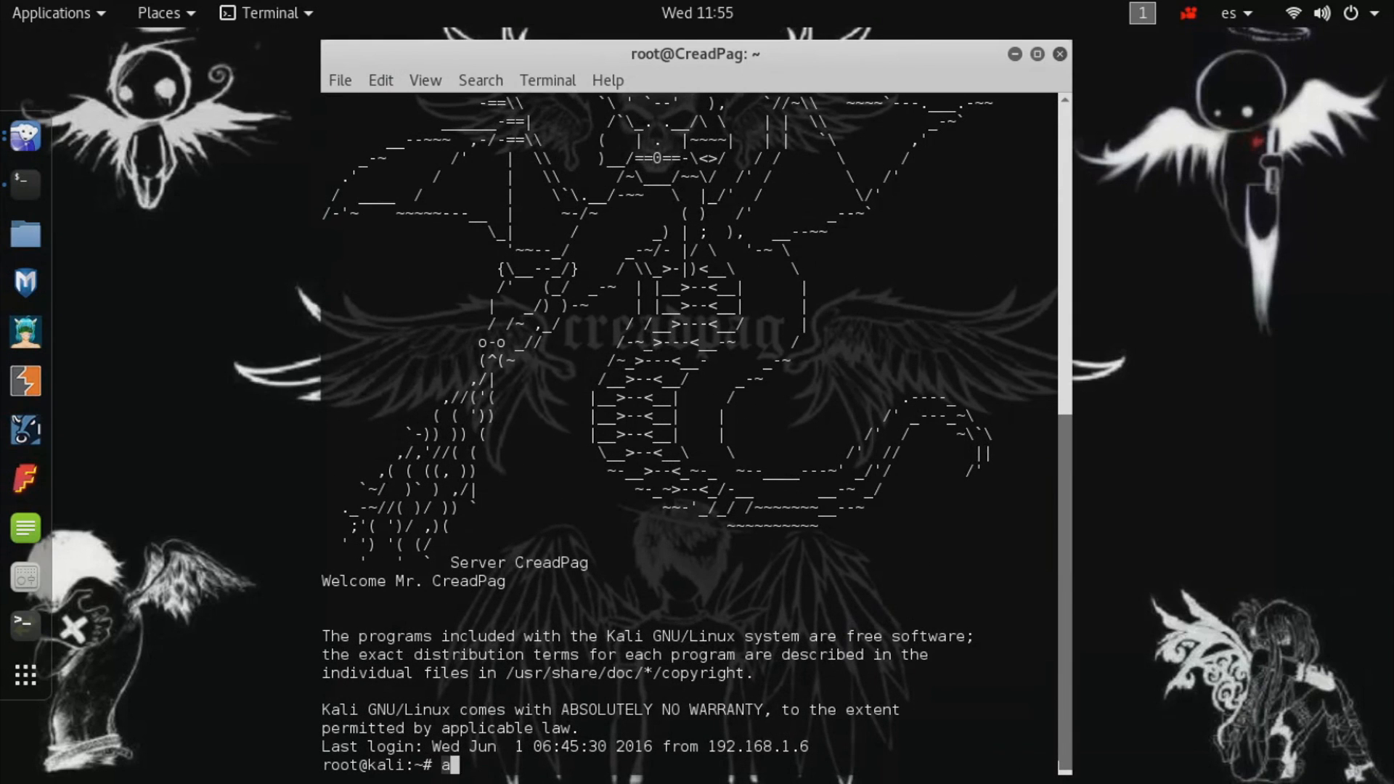
pyautogui.write('pt-get install net')
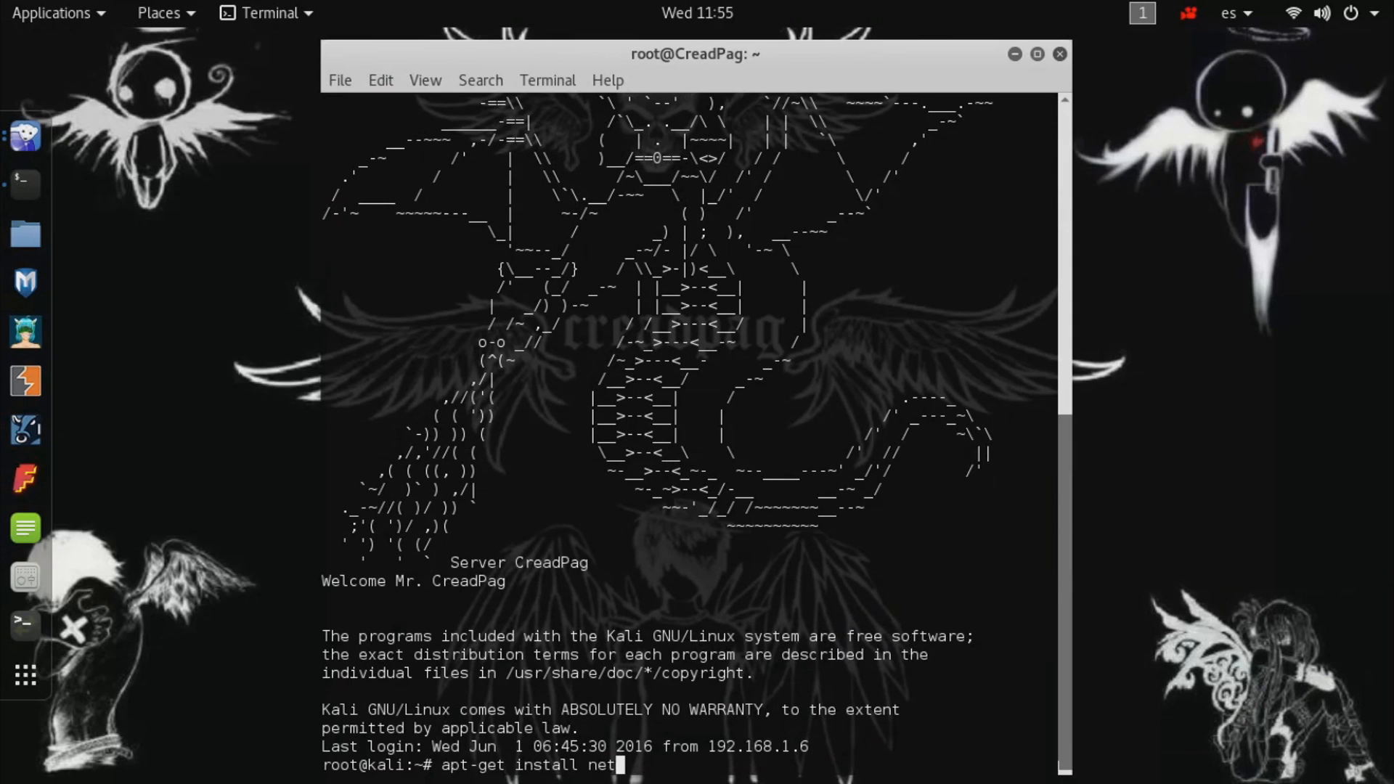
pyautogui.press('Return')
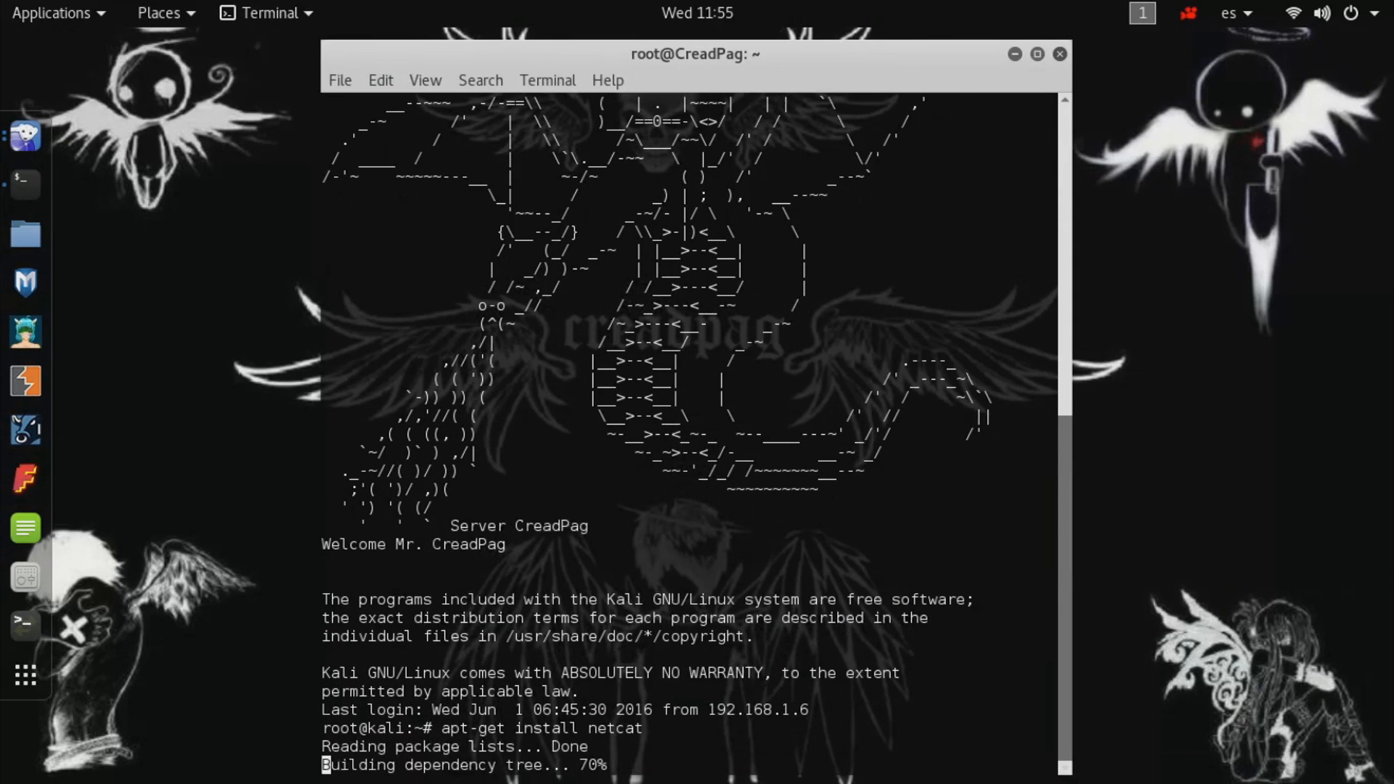
pyautogui.scroll(-3)
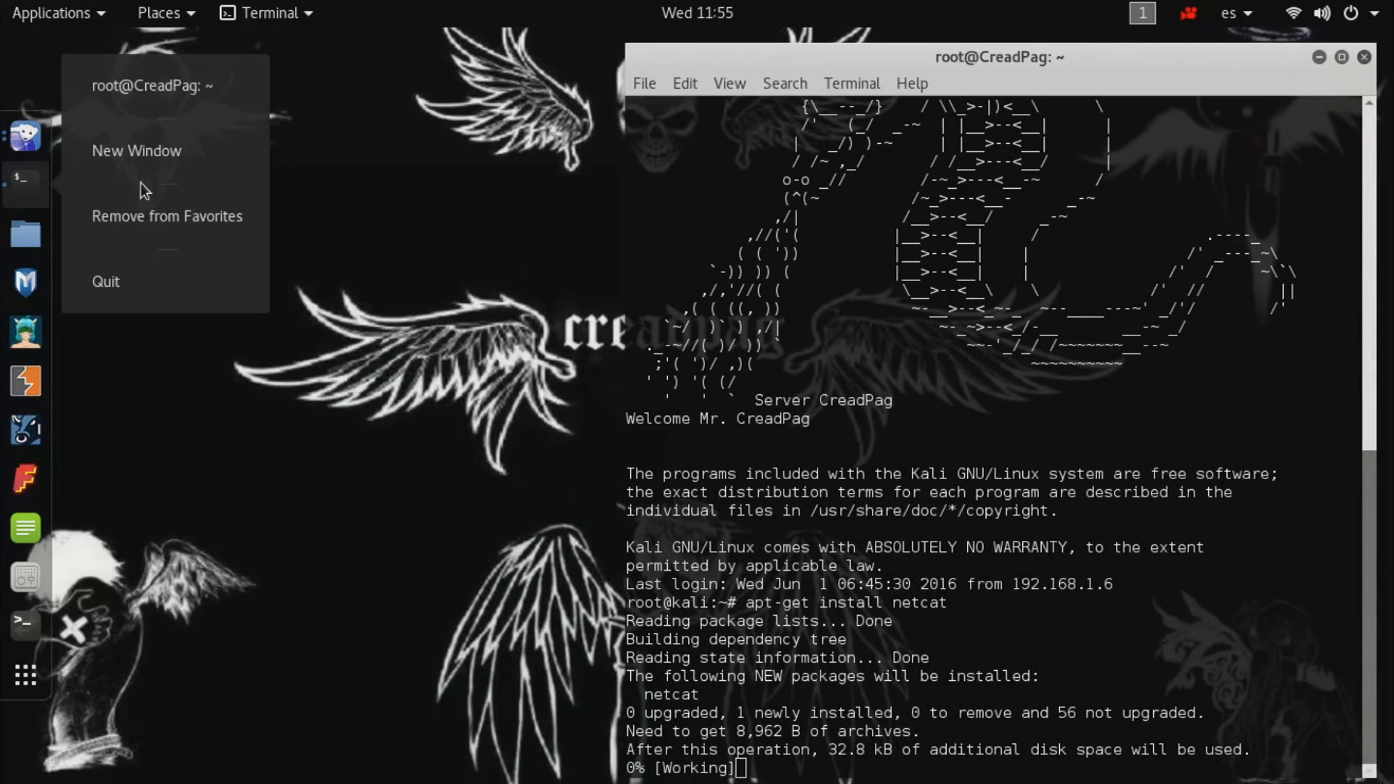
# - Start a second local terminal window and clear the server terminal once netcat finishes installing
pyautogui.click(137, 150)
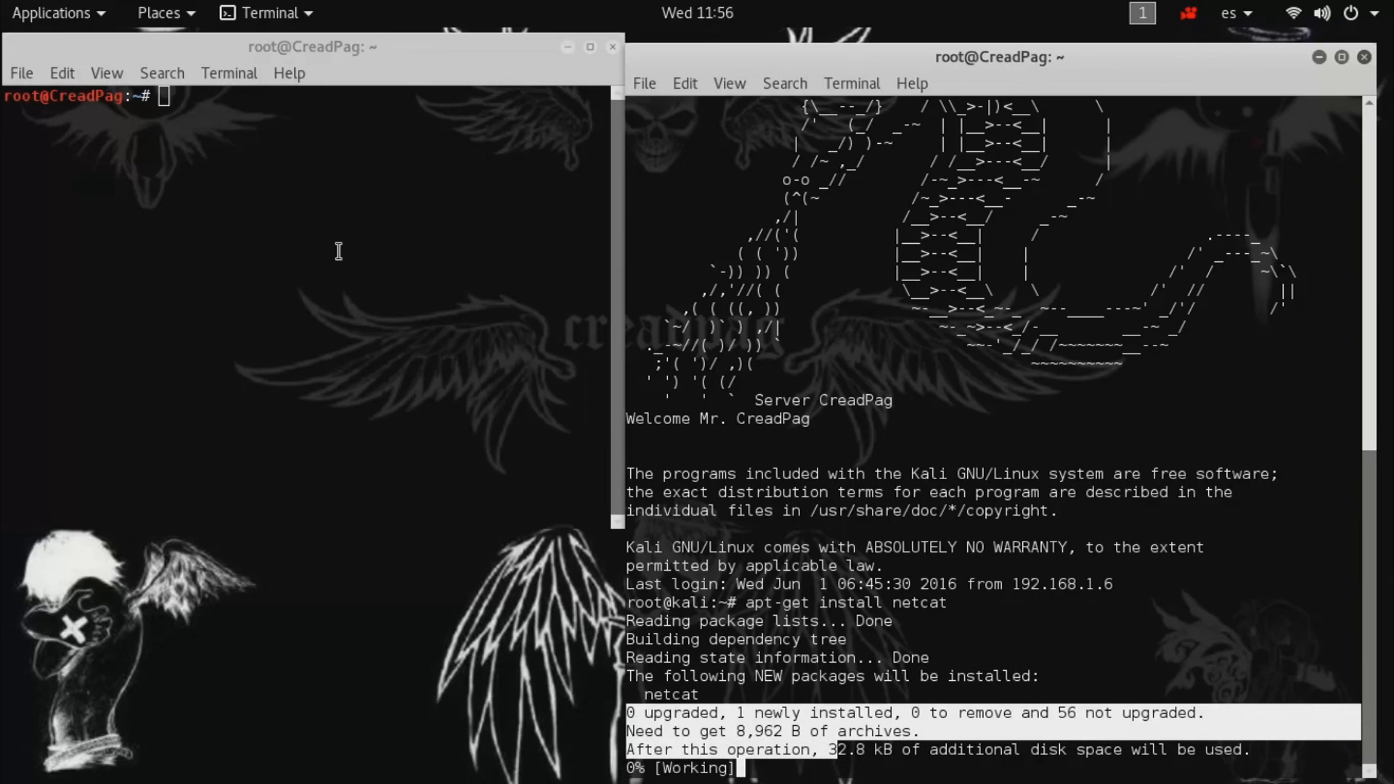
pyautogui.moveTo(1134, 212)
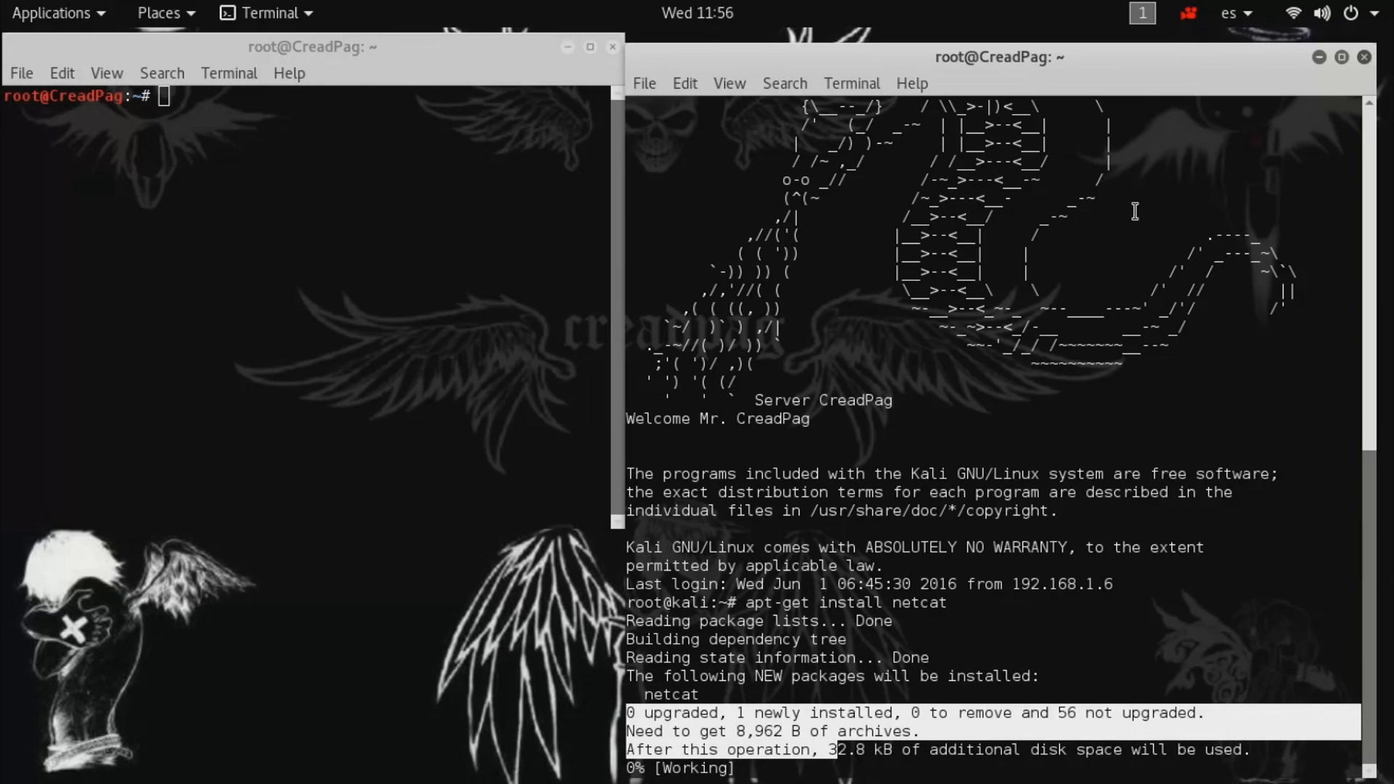
pyautogui.moveTo(1076, 303)
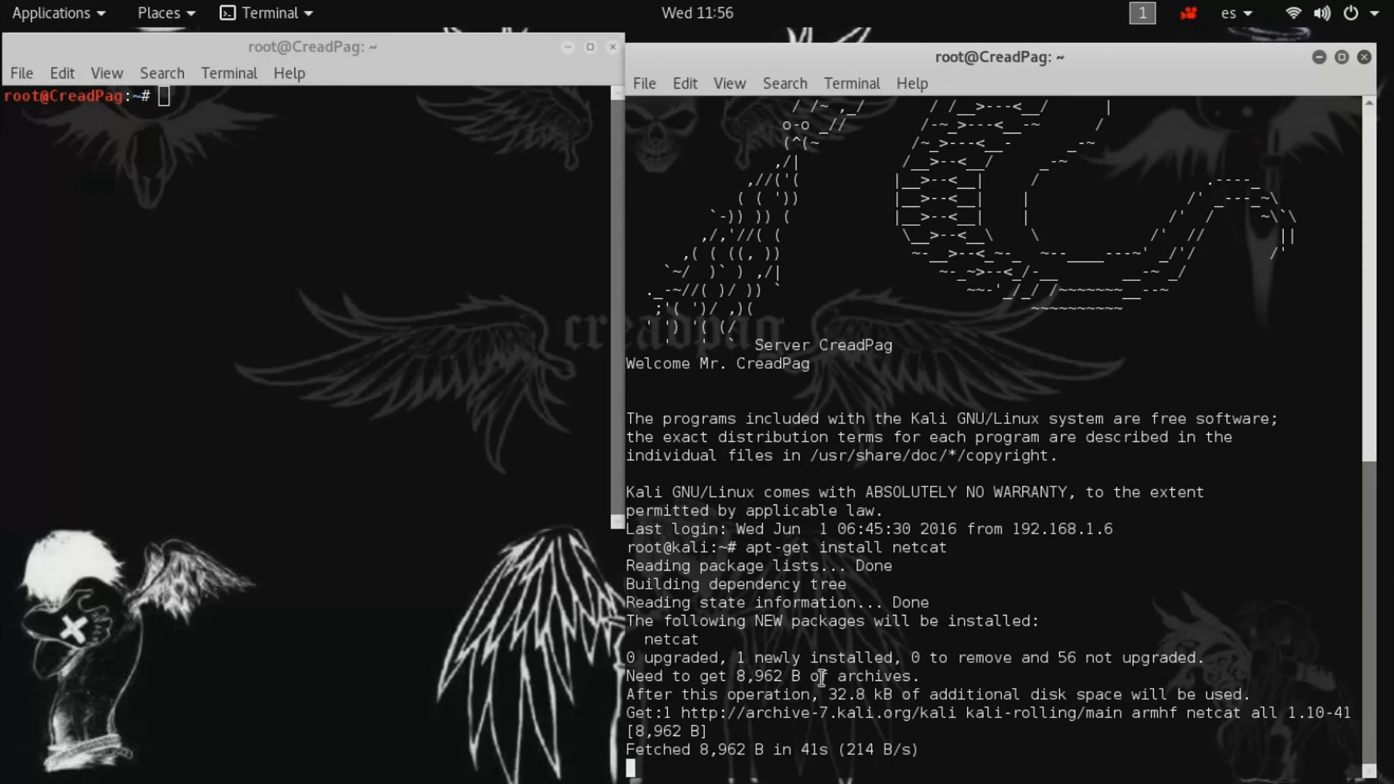
pyautogui.scroll(-3)
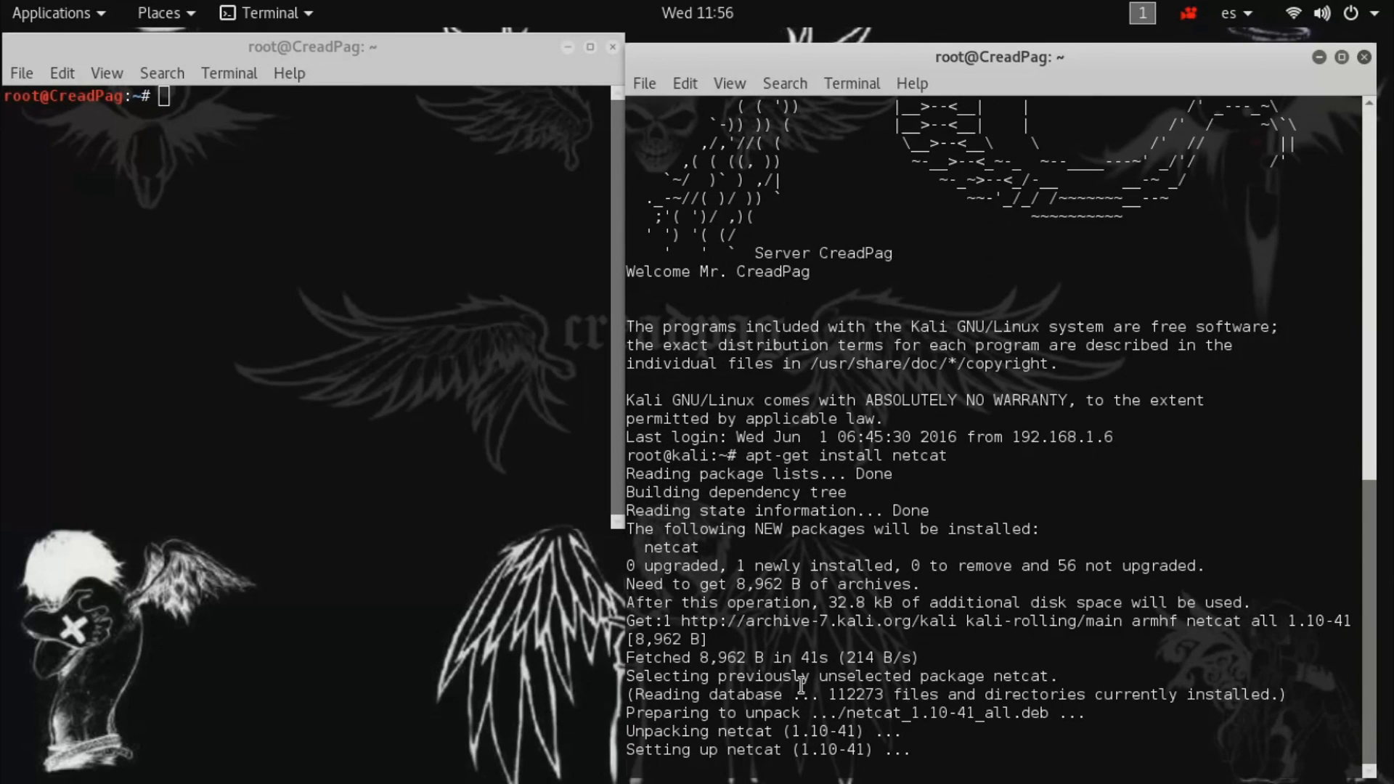
pyautogui.write('cle')
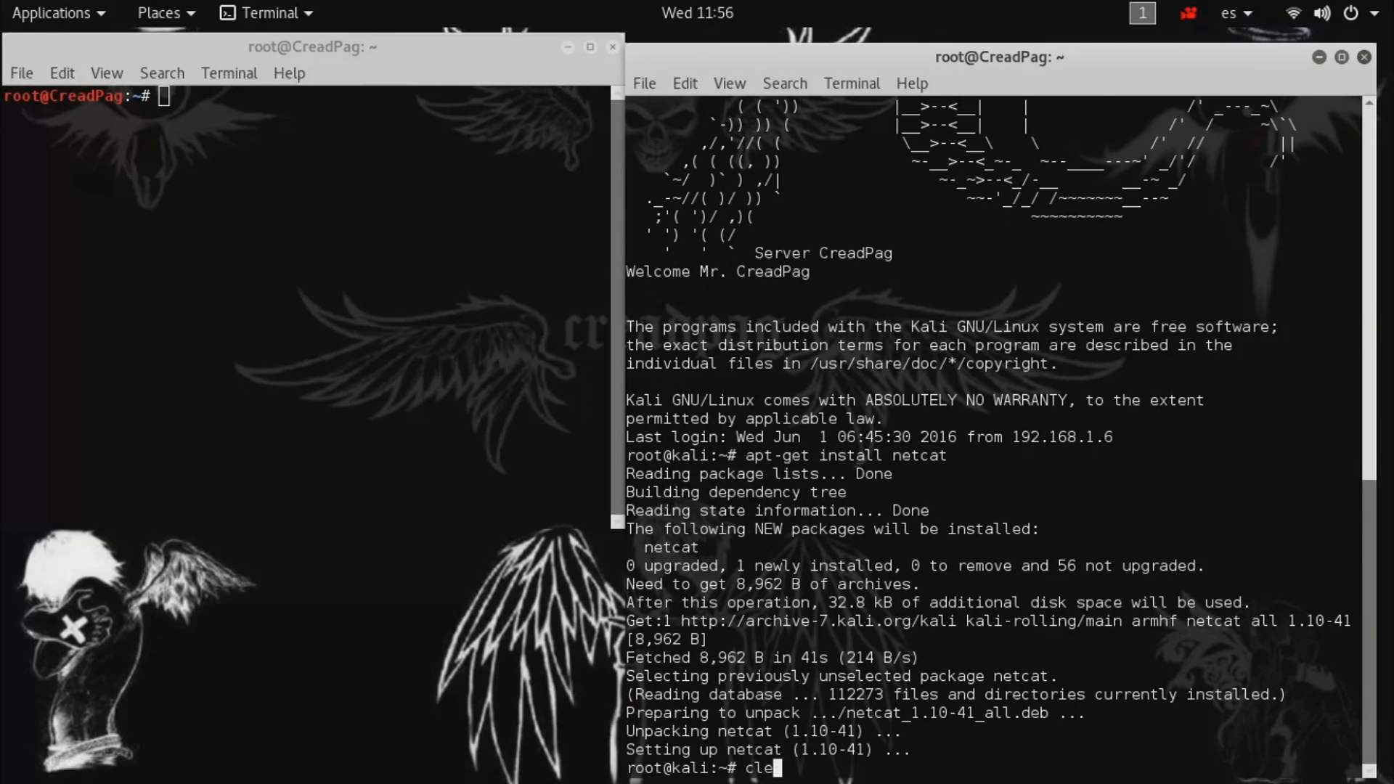
pyautogui.press('Return')
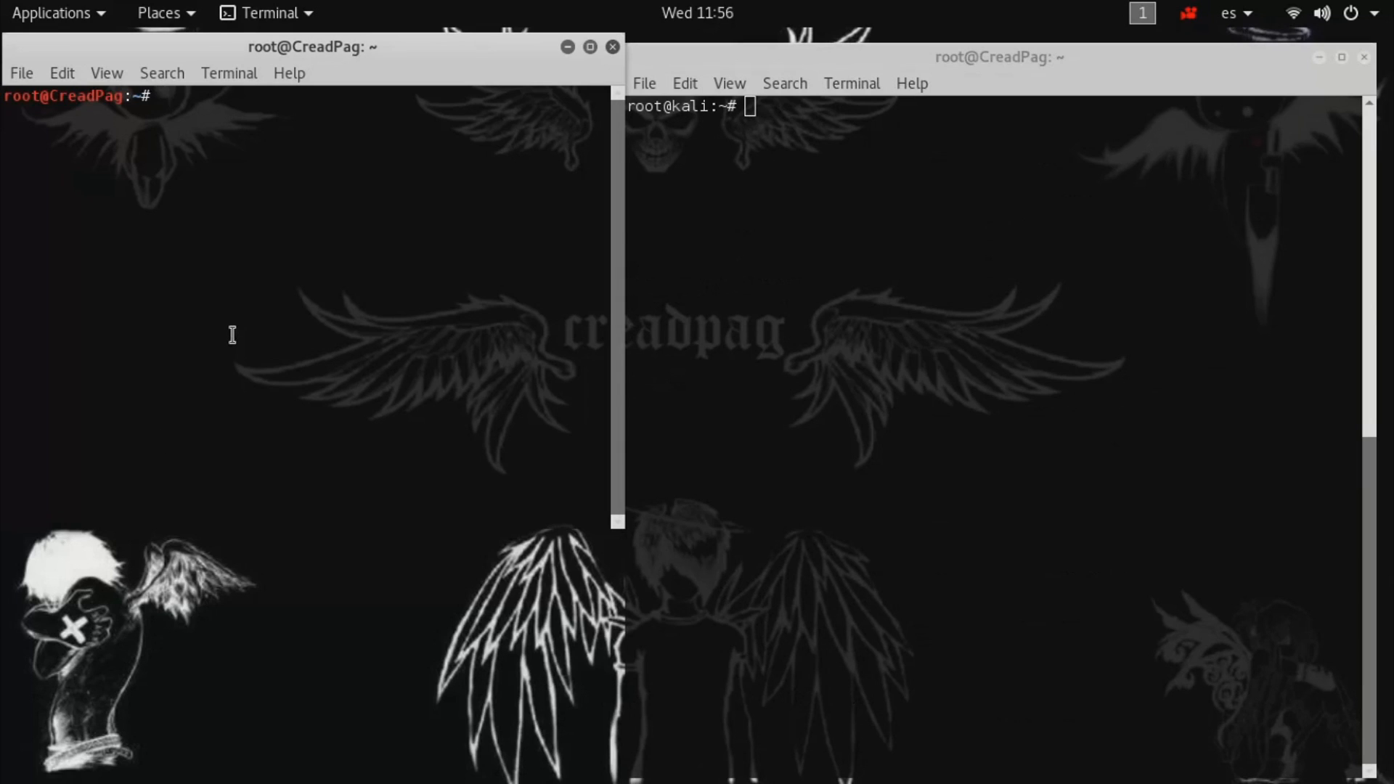
# - Start a netcat listener on port 443 in the left terminal (nc -l -p 443)
pyautogui.write('nc -l')
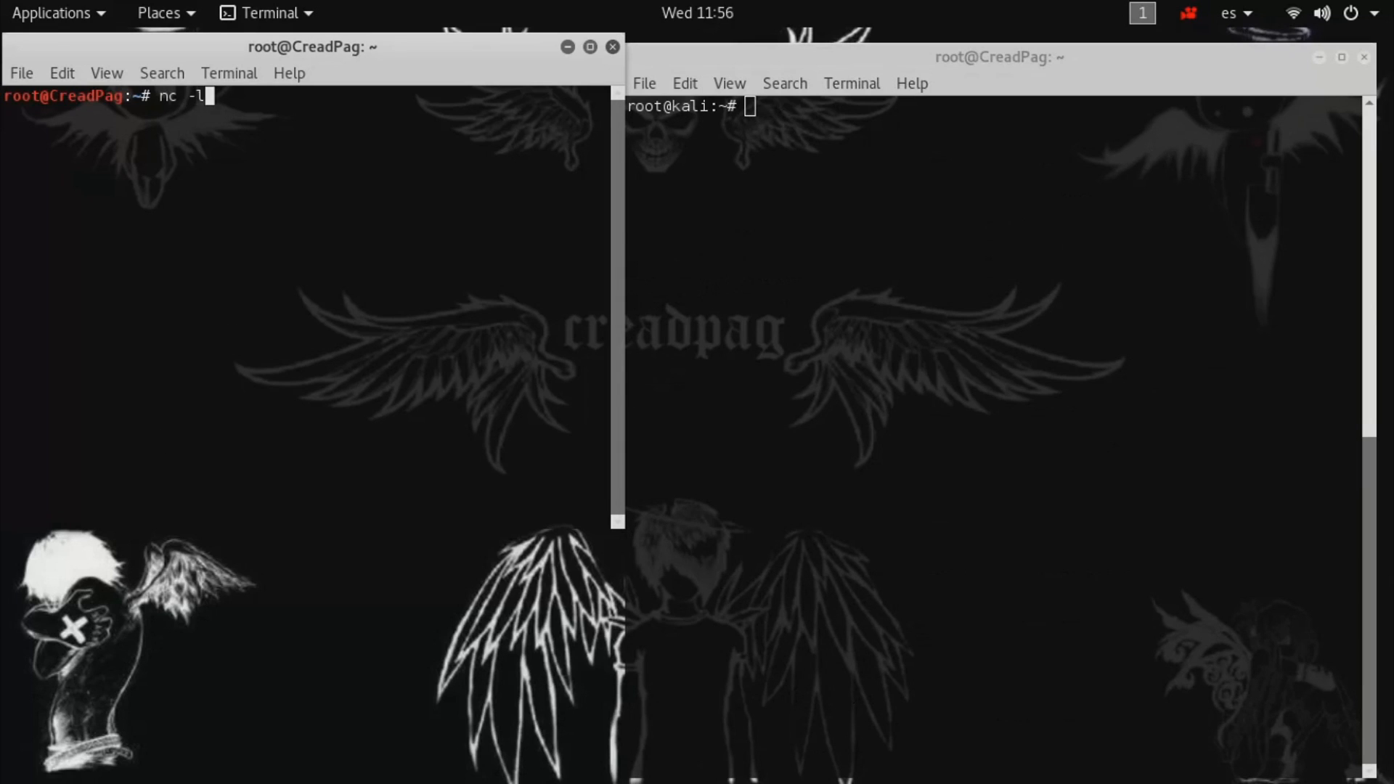
pyautogui.write('-p')
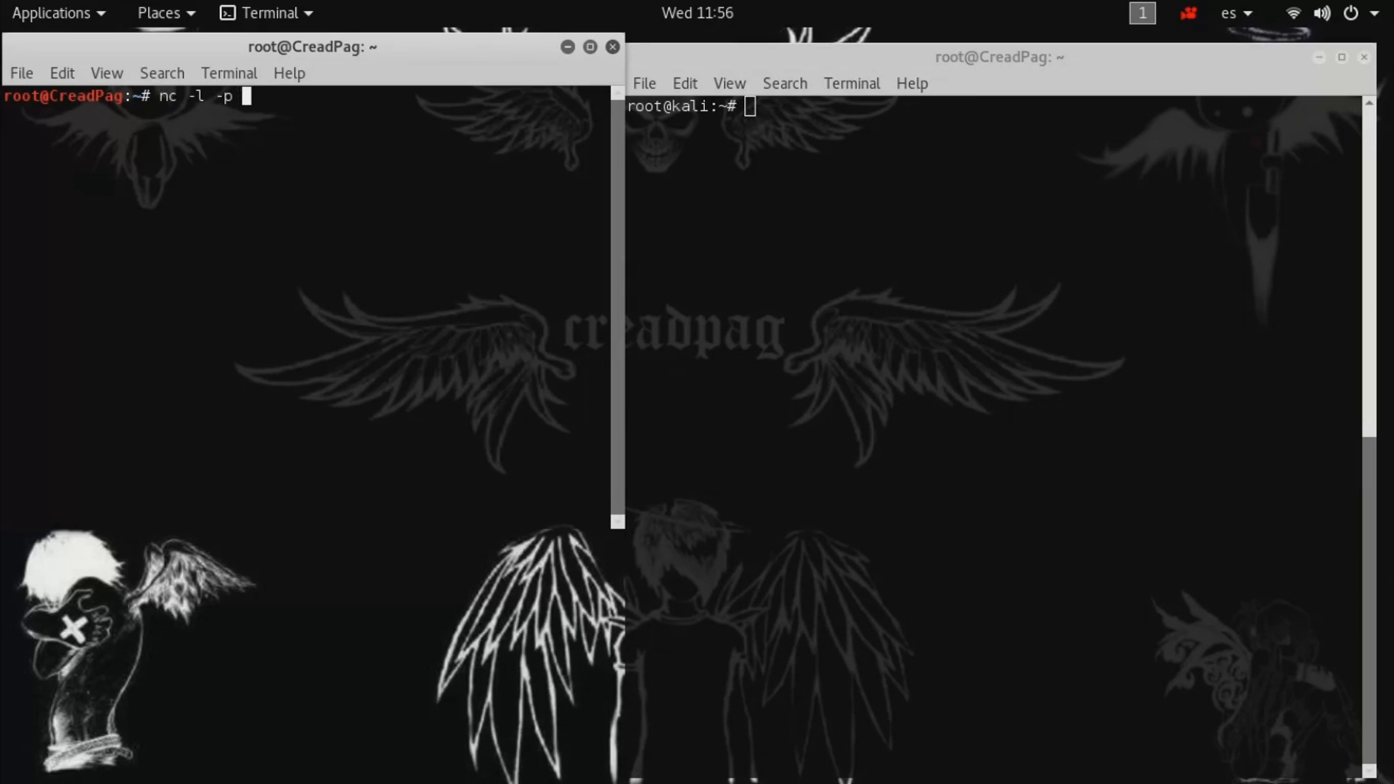
pyautogui.write('443')
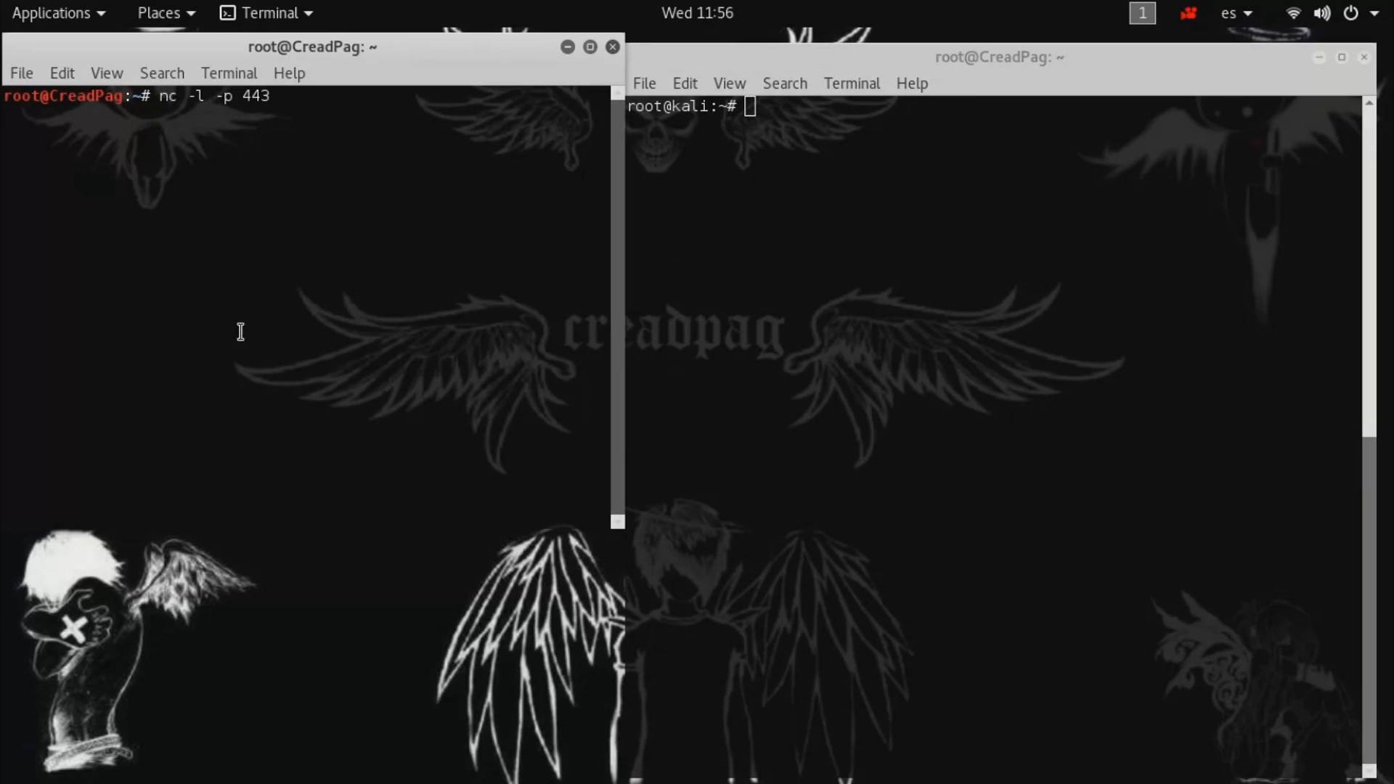
pyautogui.write('c')
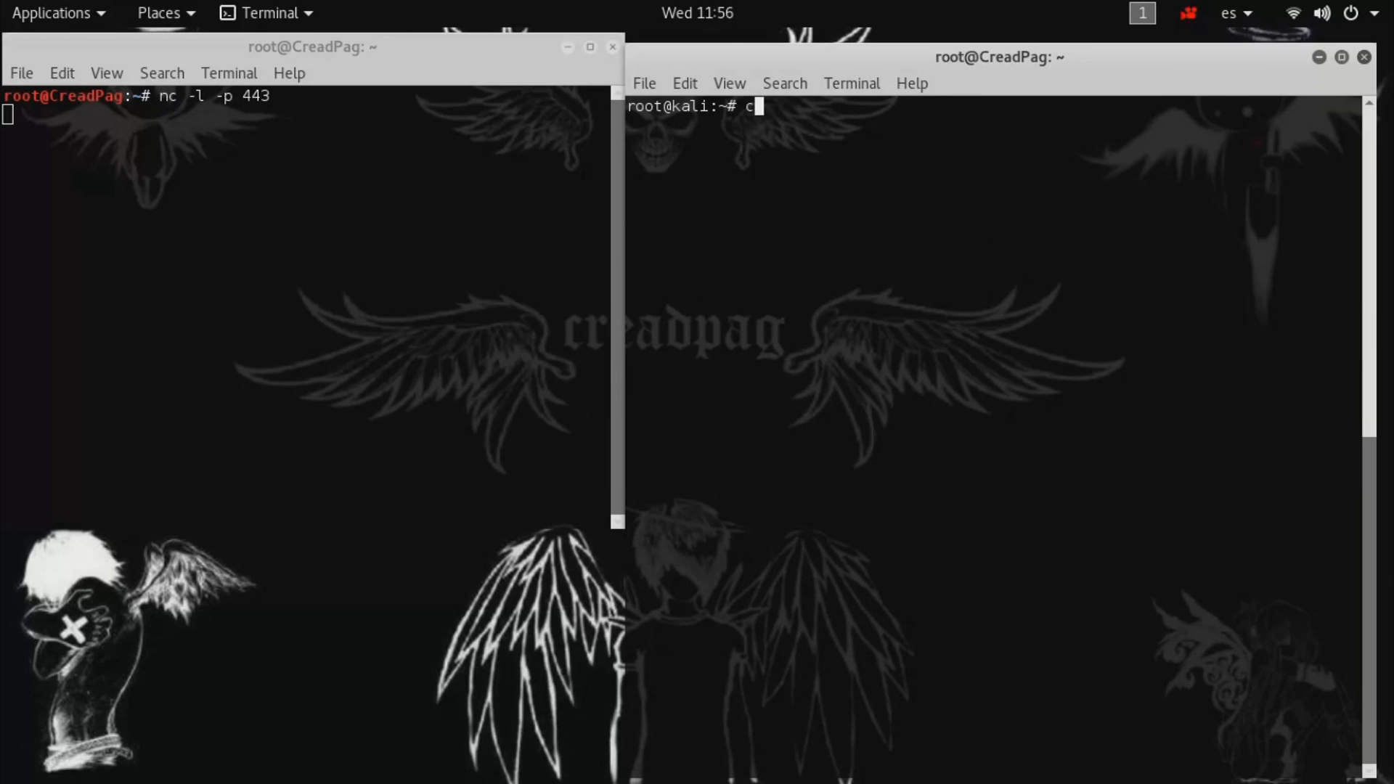
# - Run nc creadpag.com.ar 443 from the right terminal and retype the command after it is refused
pyautogui.write('nc -')
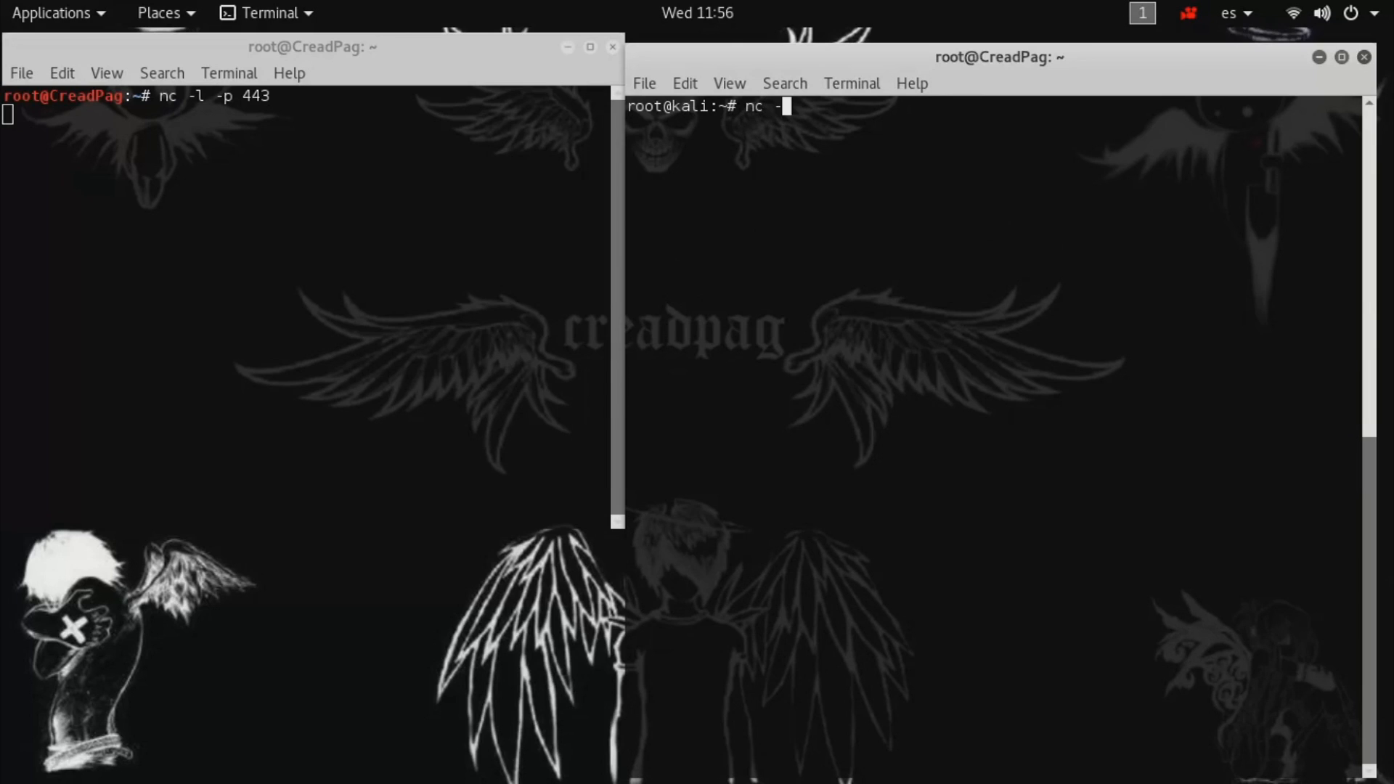
pyautogui.write('creadpag.com.ar')
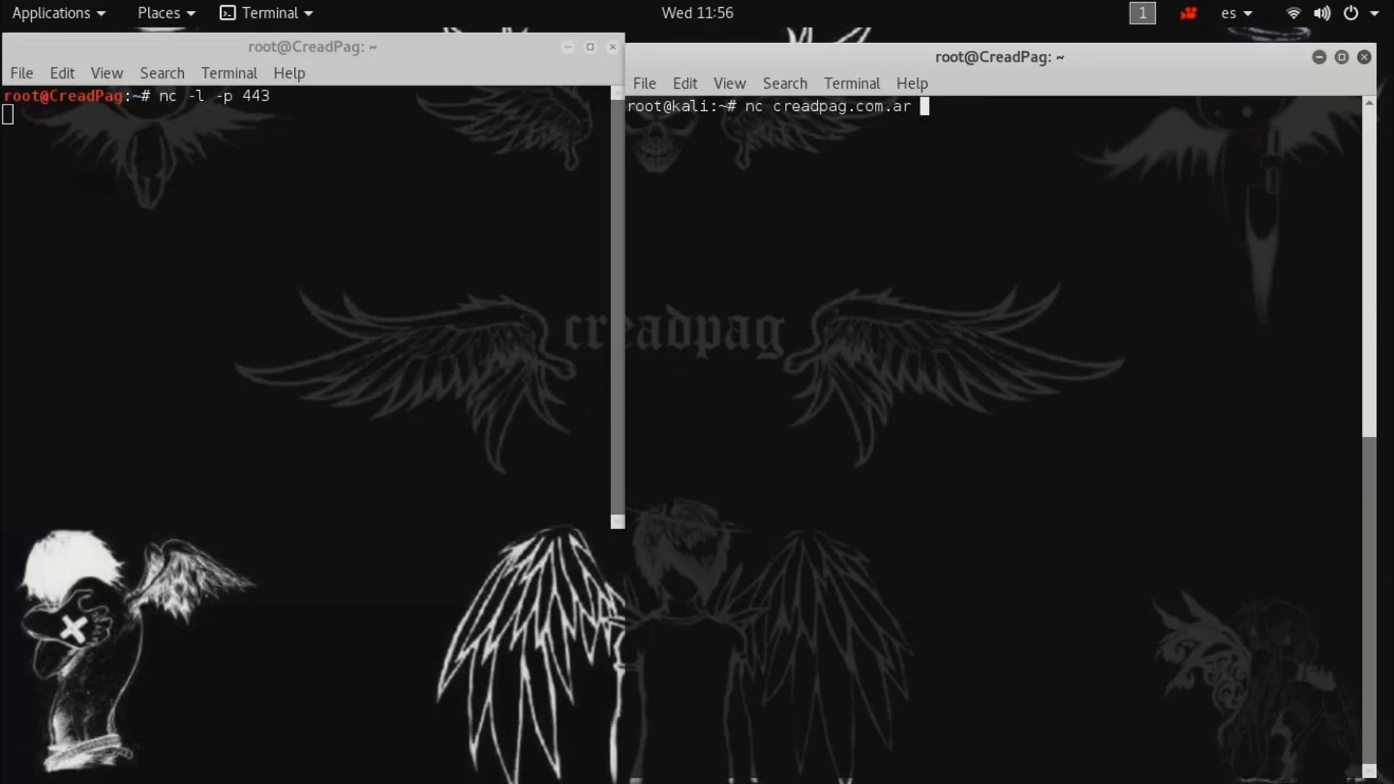
pyautogui.write('443')
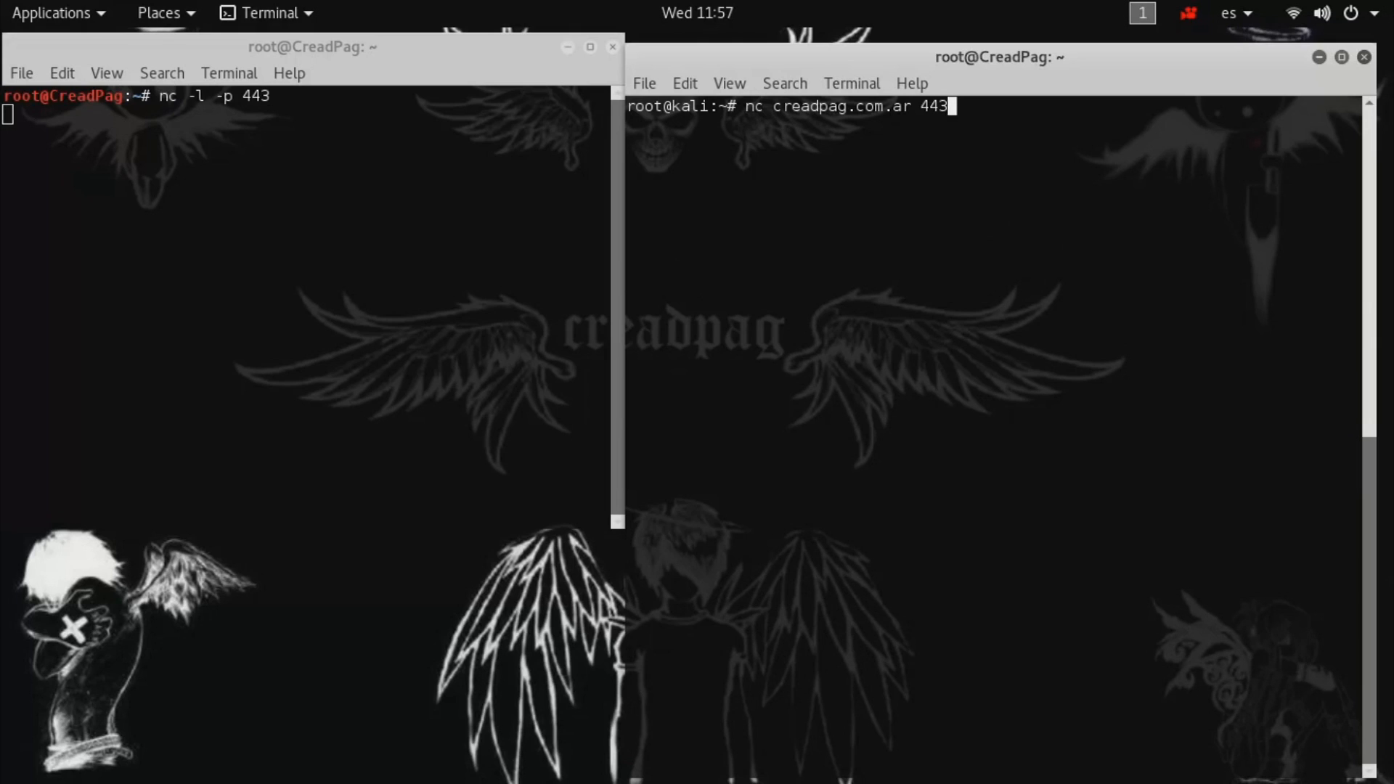
pyautogui.press('Return')
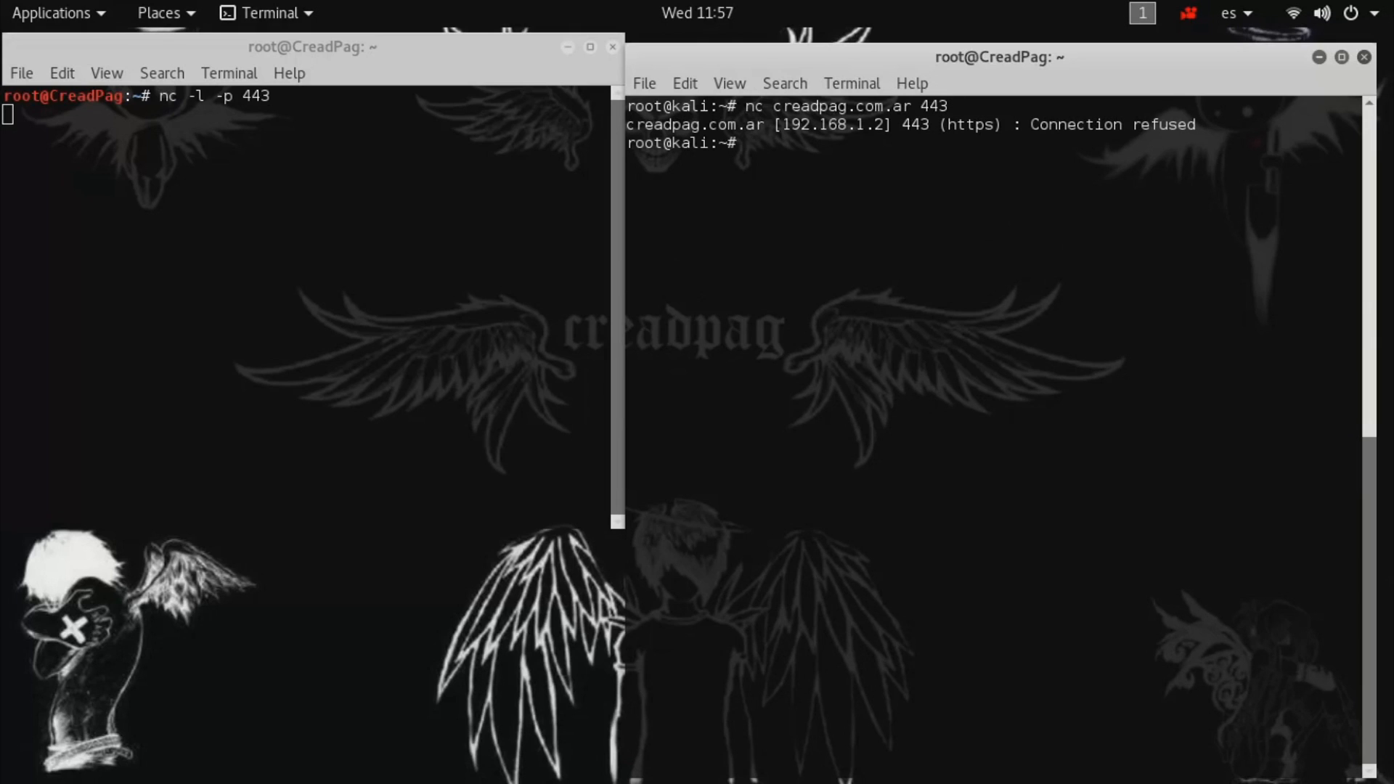
pyautogui.write('nc creadpag.com.ar 44')
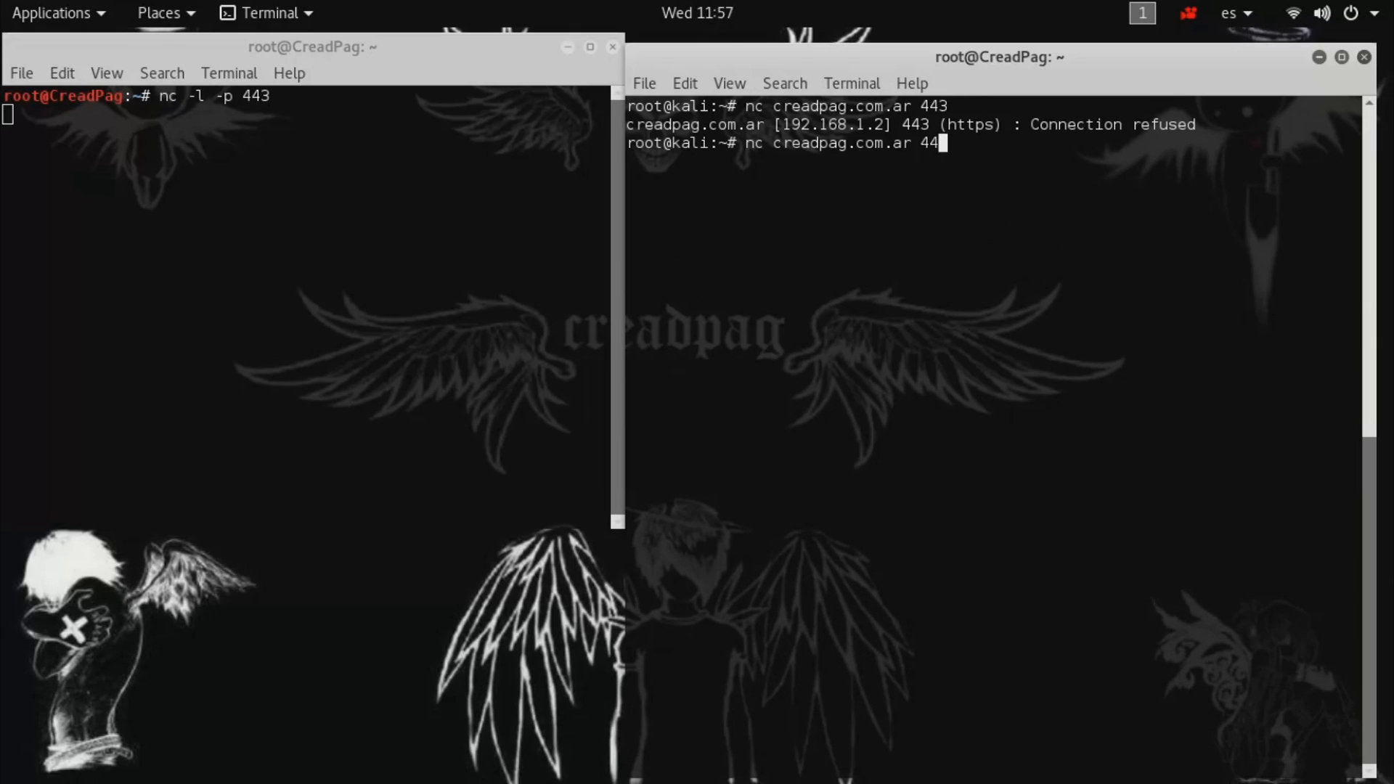
pyautogui.press('BackSpace')
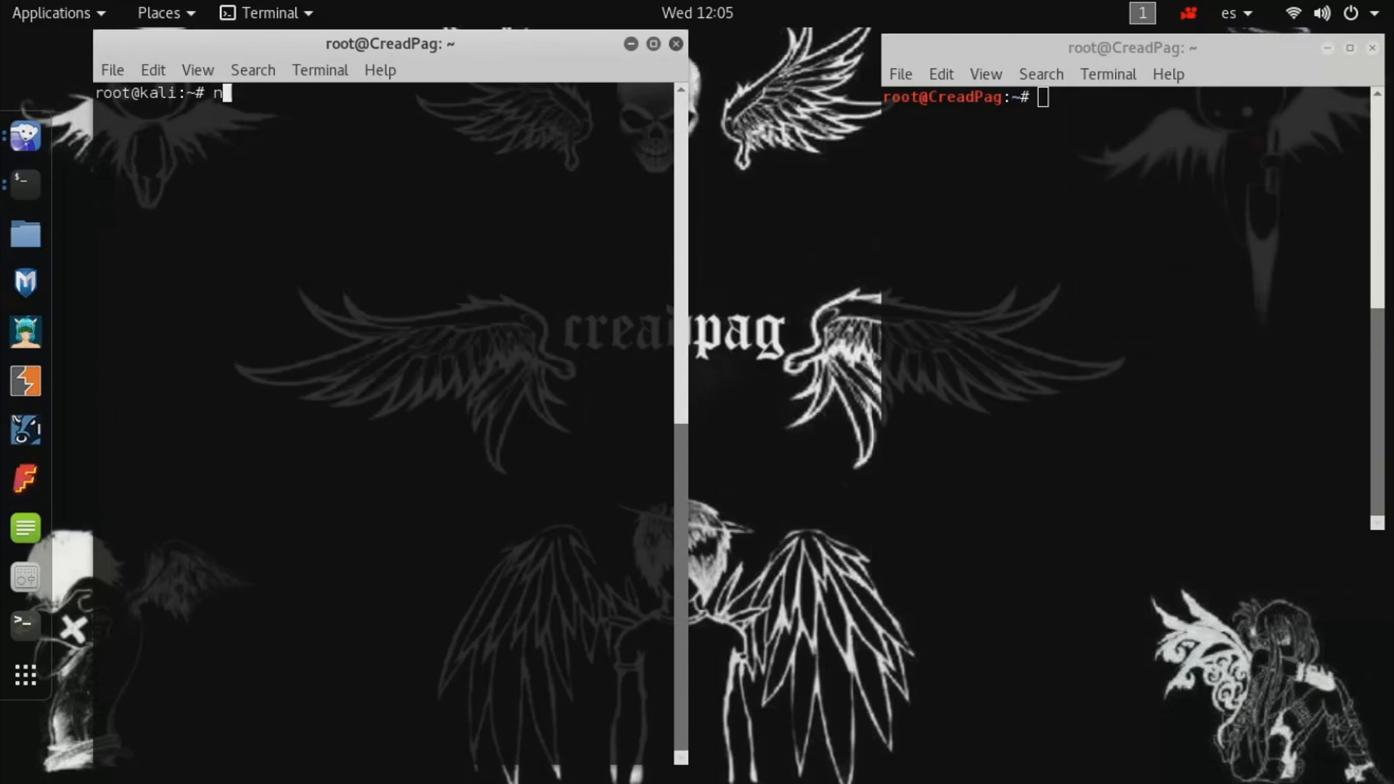
# - Start a netcat listener on port 4444 in the left terminal (nc -l -p 4444)
pyautogui.write('c -l -p')
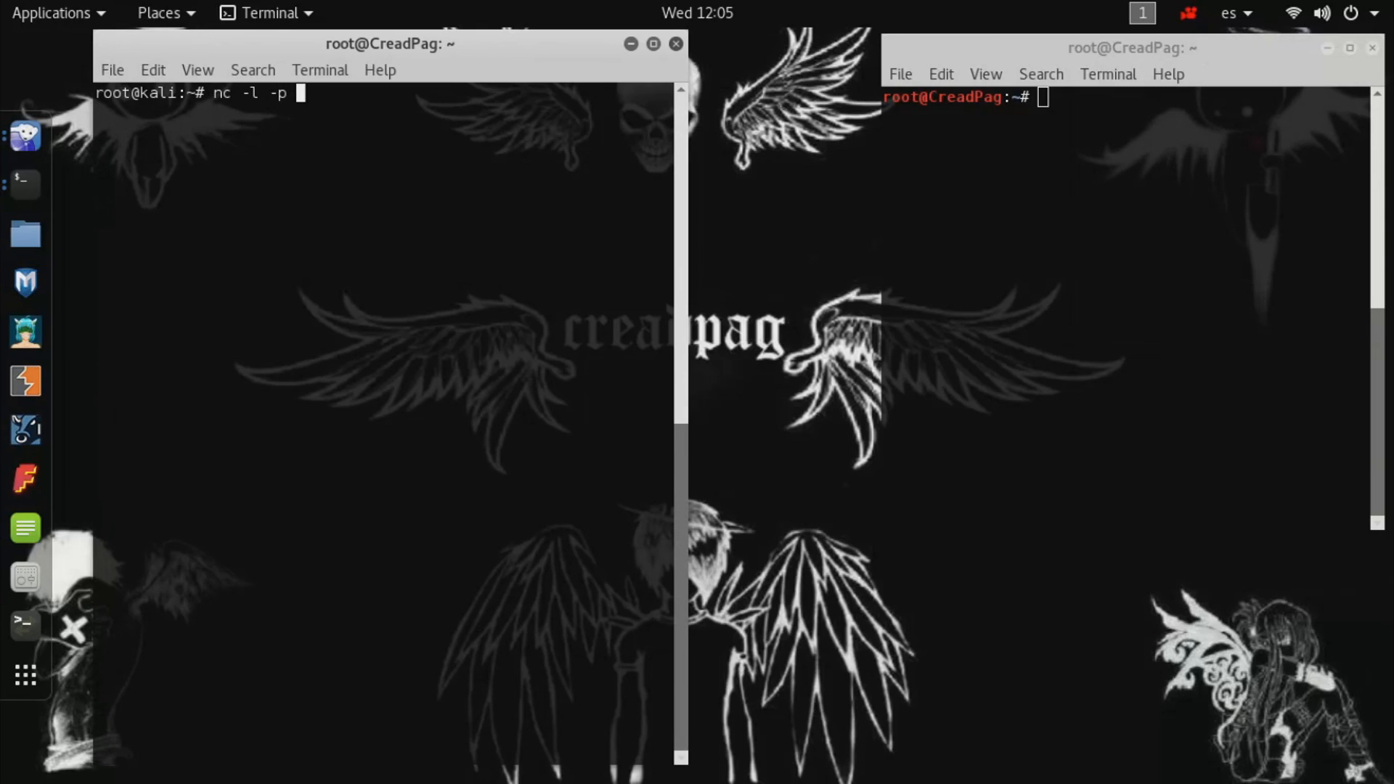
pyautogui.write('4444')
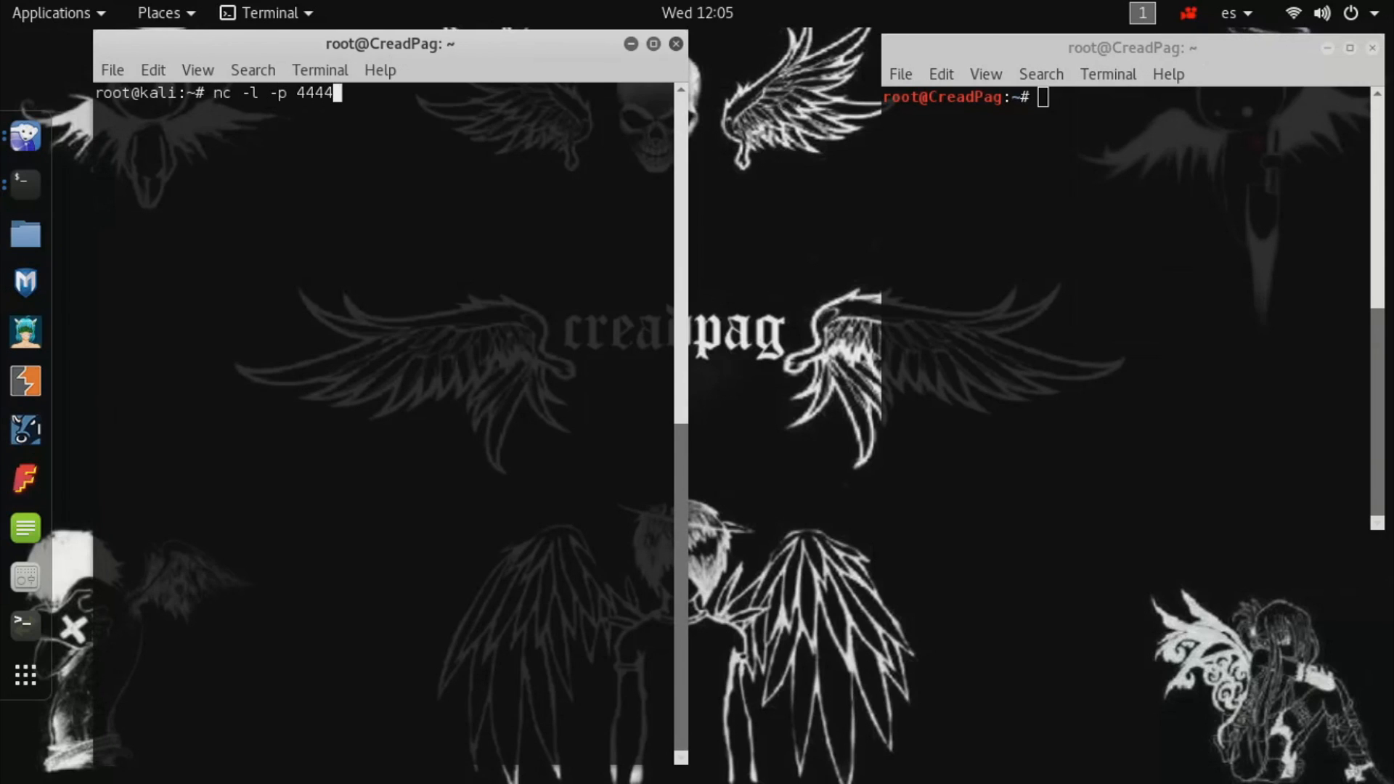
pyautogui.press('Return')
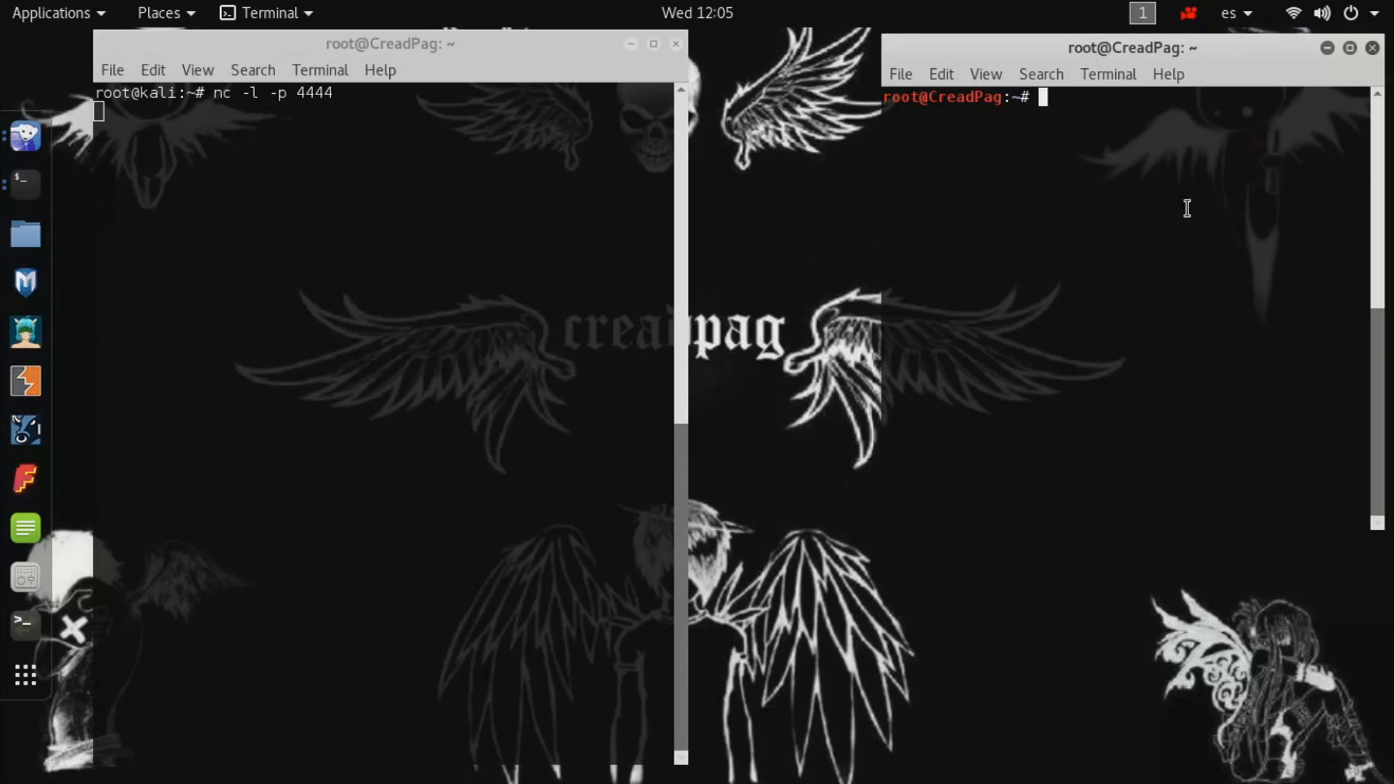
# - Enter nc creadpag.com.ar 4444 in the right terminal to connect to the listener
pyautogui.write('nc -l')
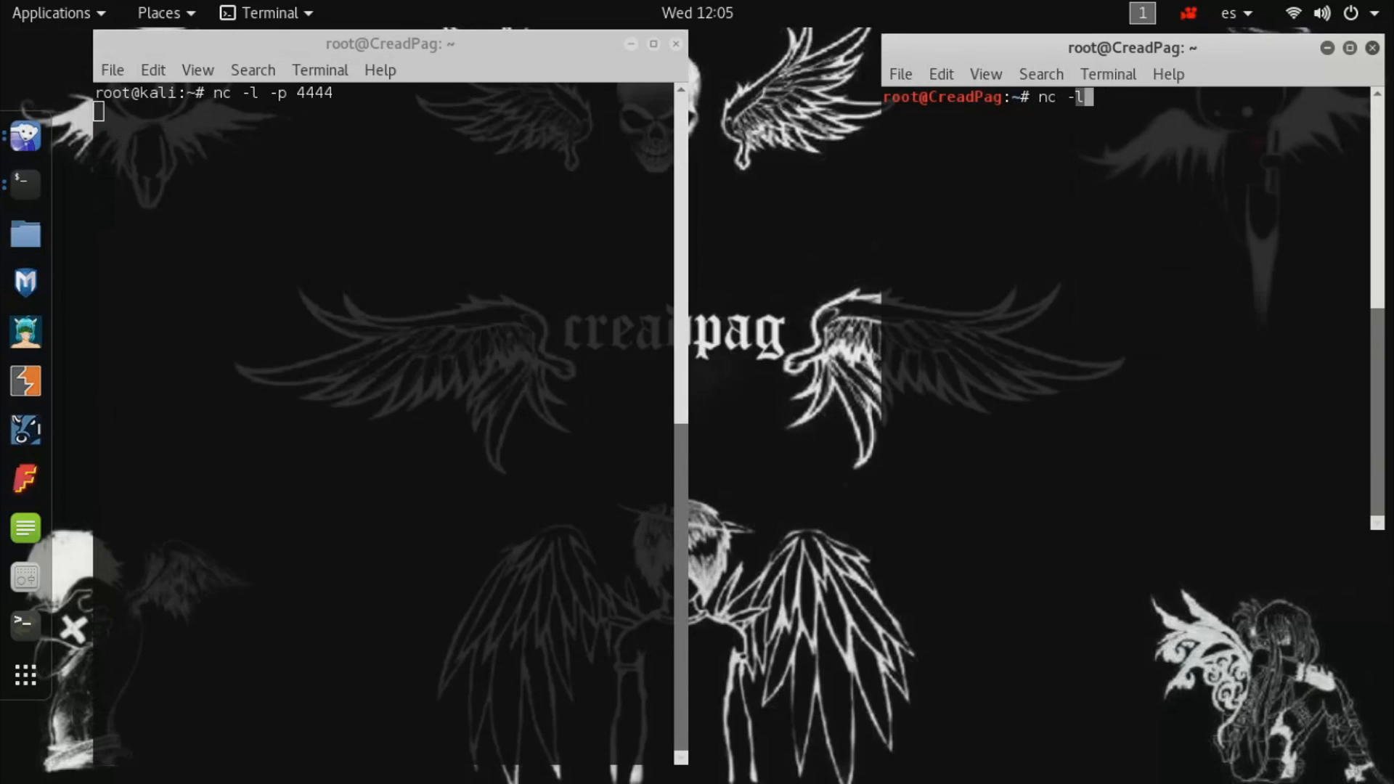
pyautogui.write('creadpag.co')
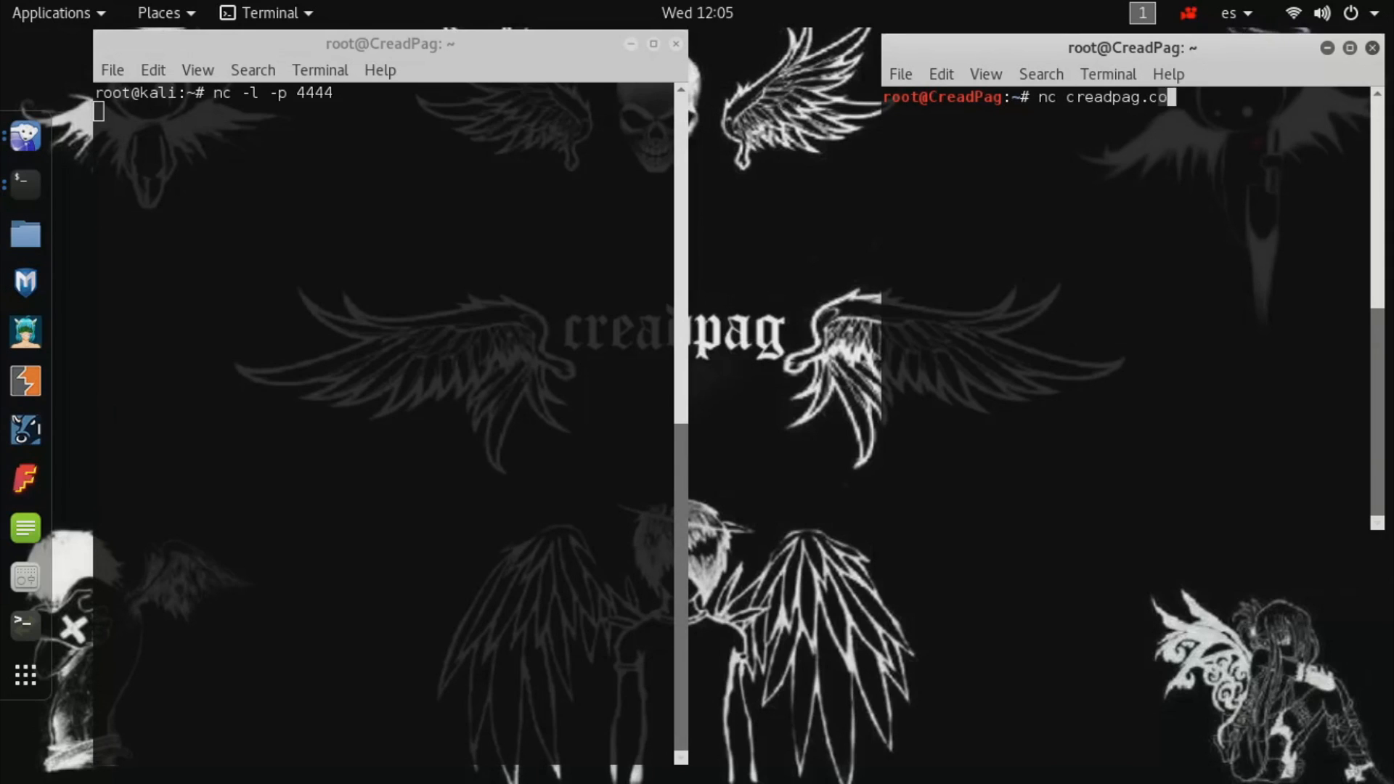
pyautogui.write('m.ar 4444')
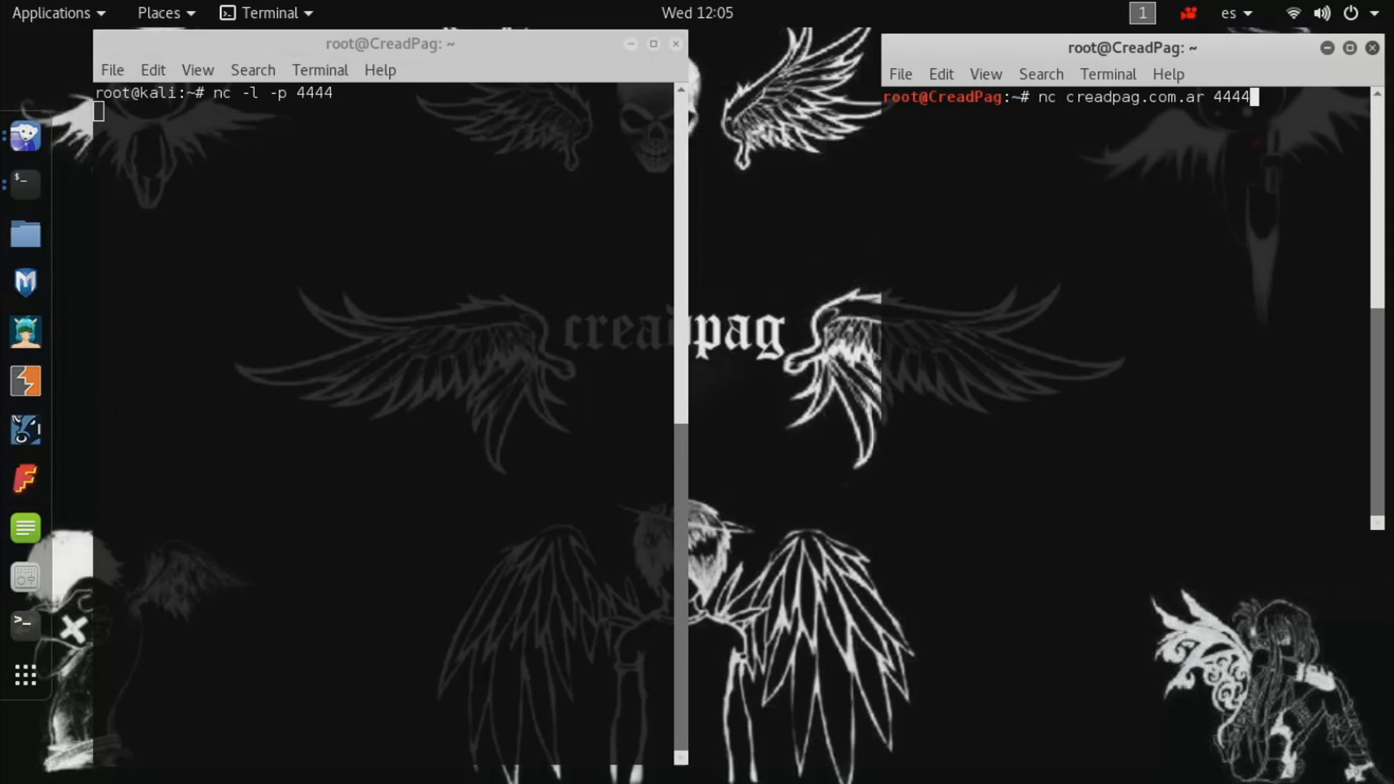